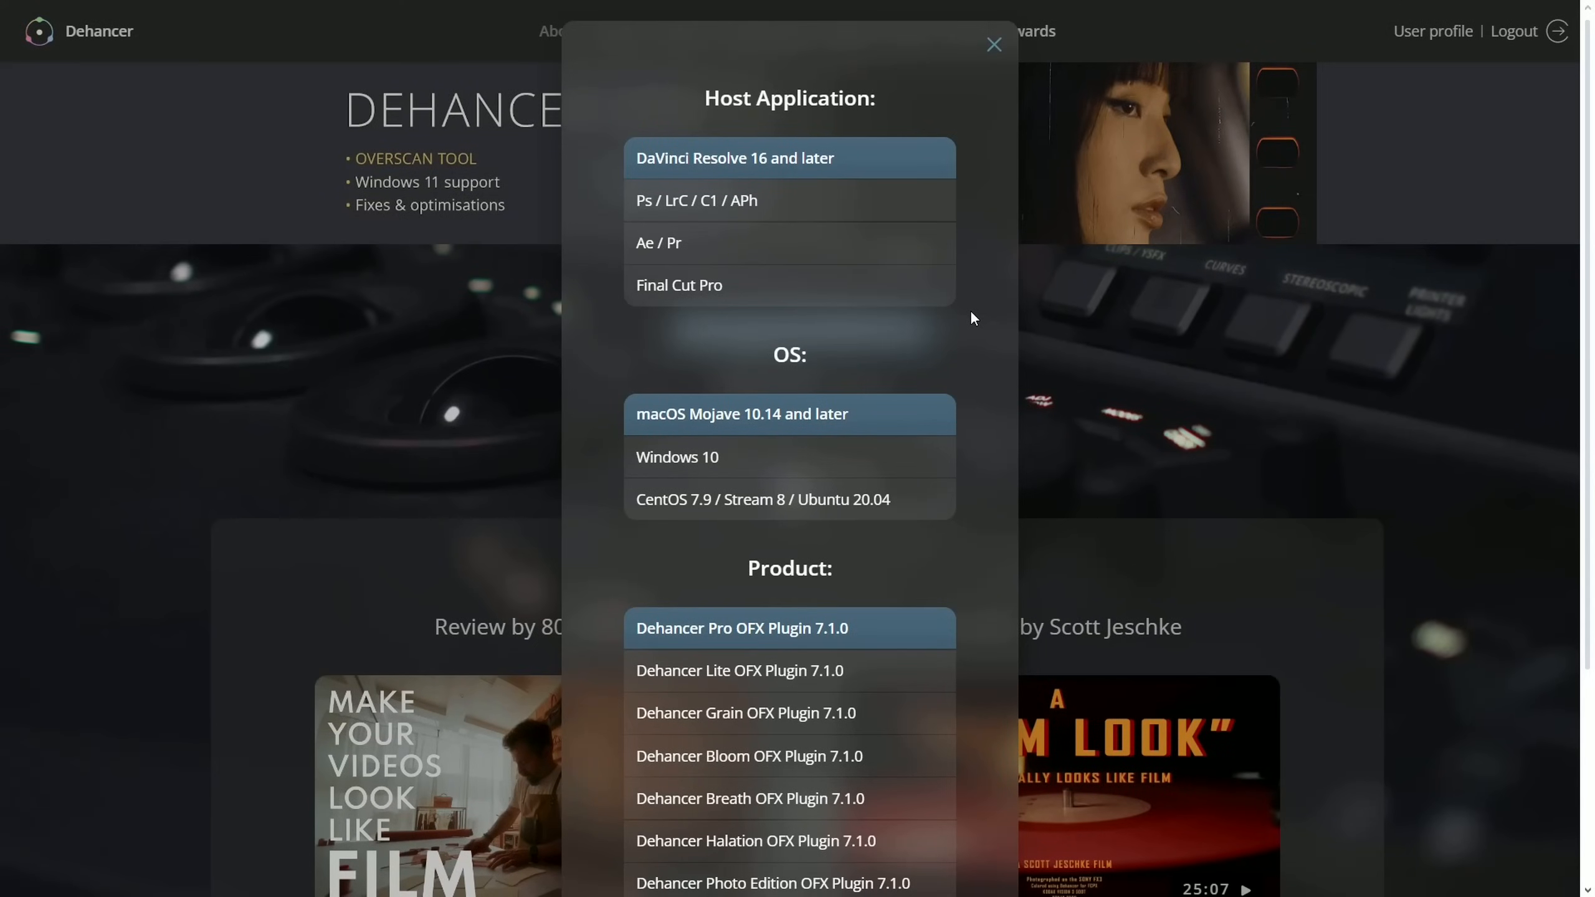
mouse_move(843, 200)
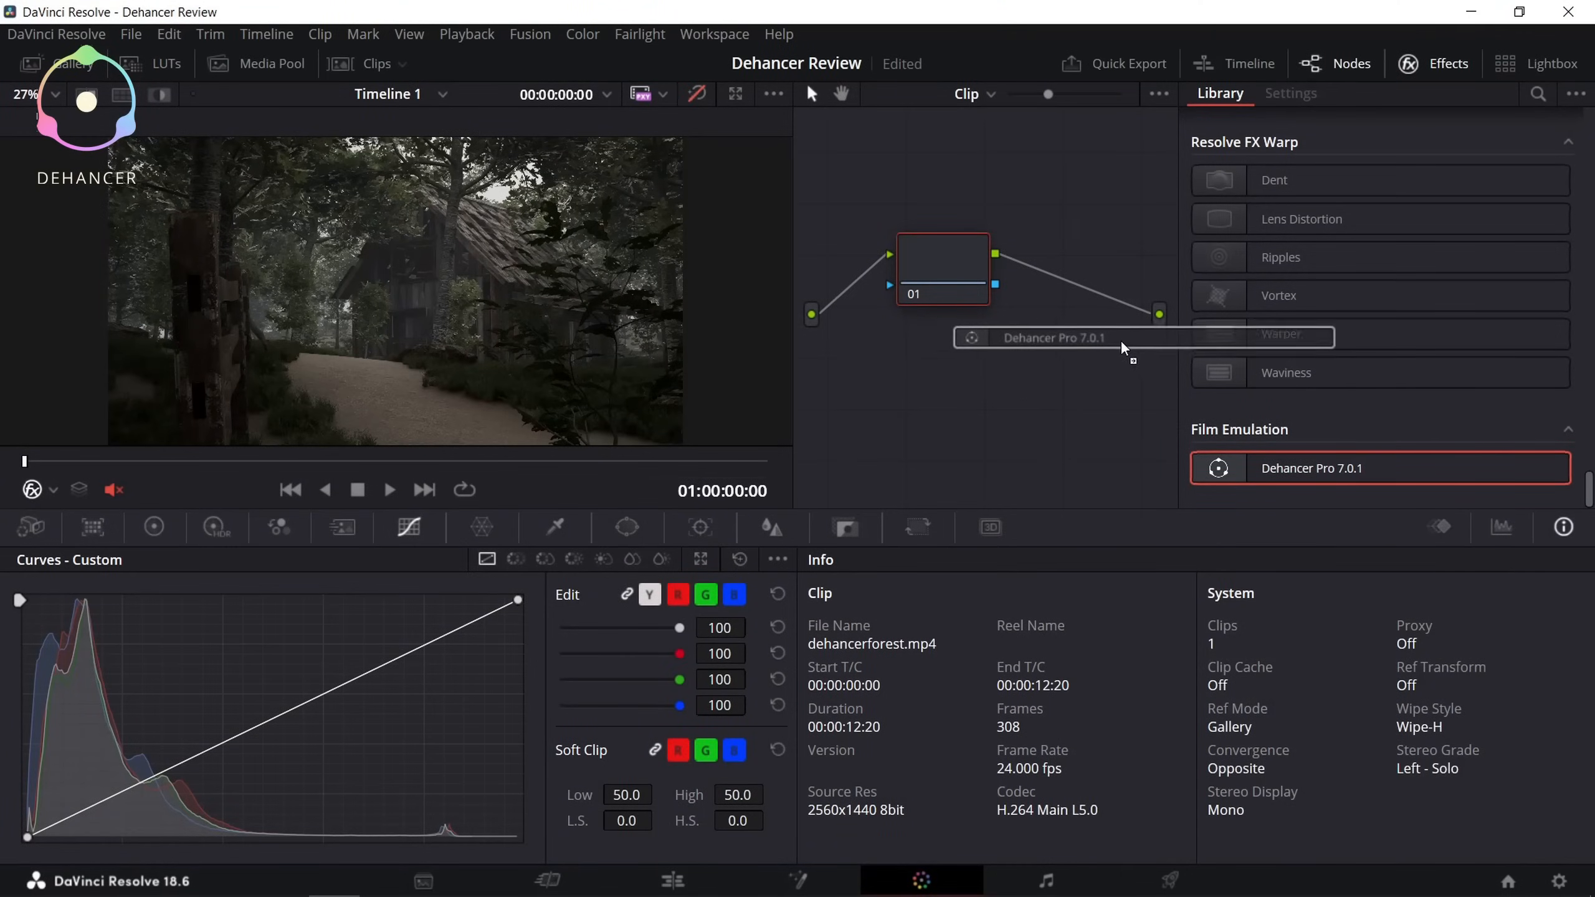
Step: Put Dehancer Pro 7.0.1 on node 01 and turn grade bypass off so the film look shows
click(1289, 92)
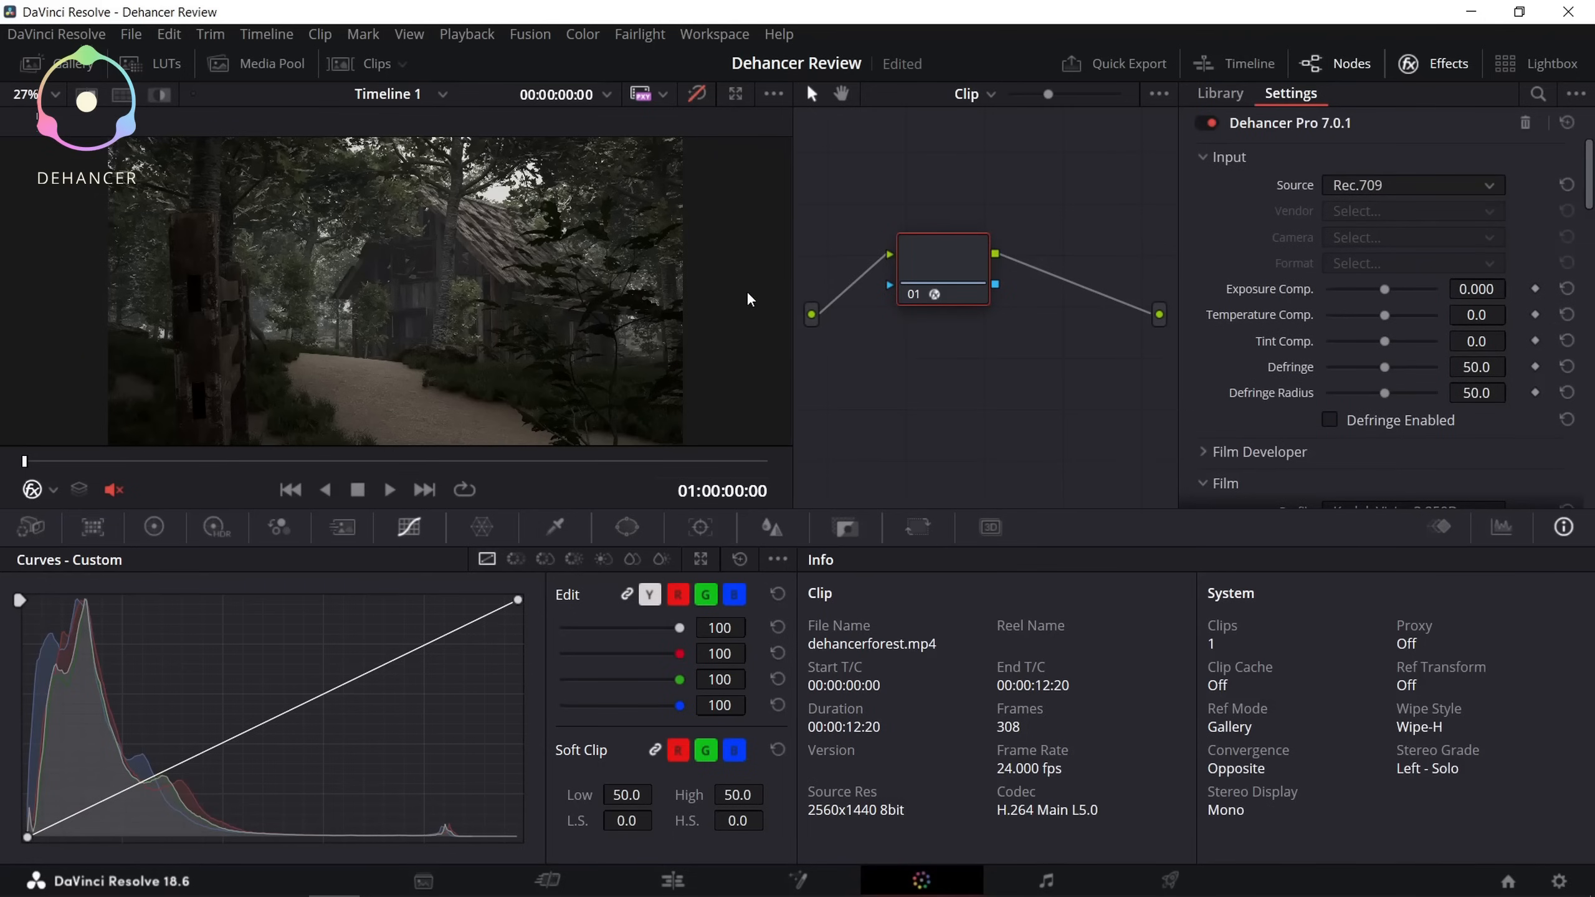
mouse_move(698, 94)
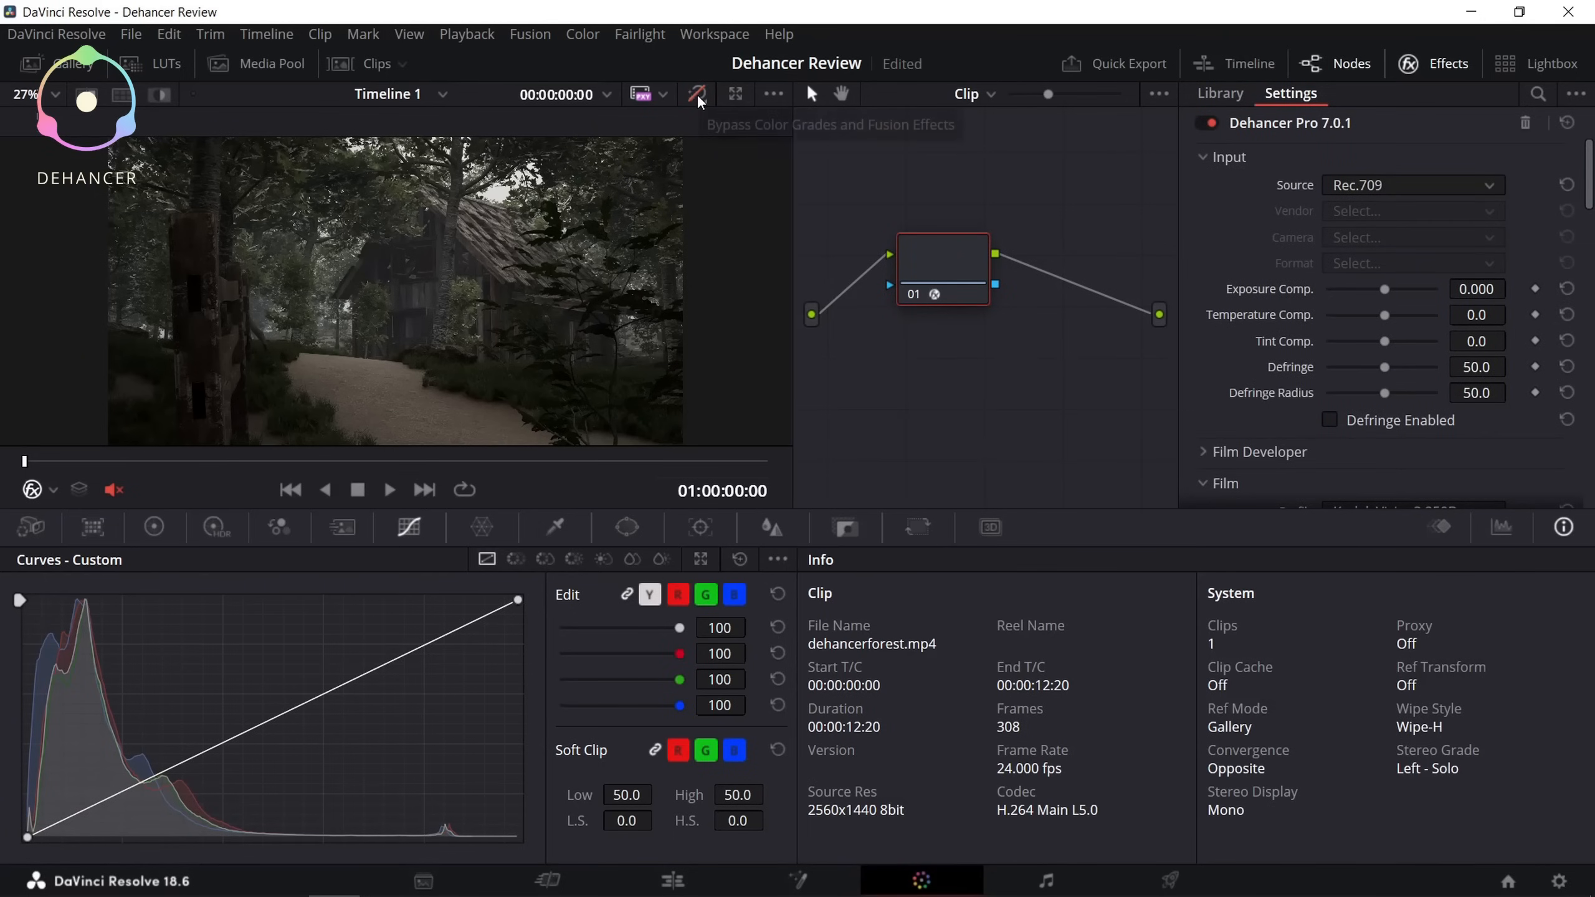
click(698, 94)
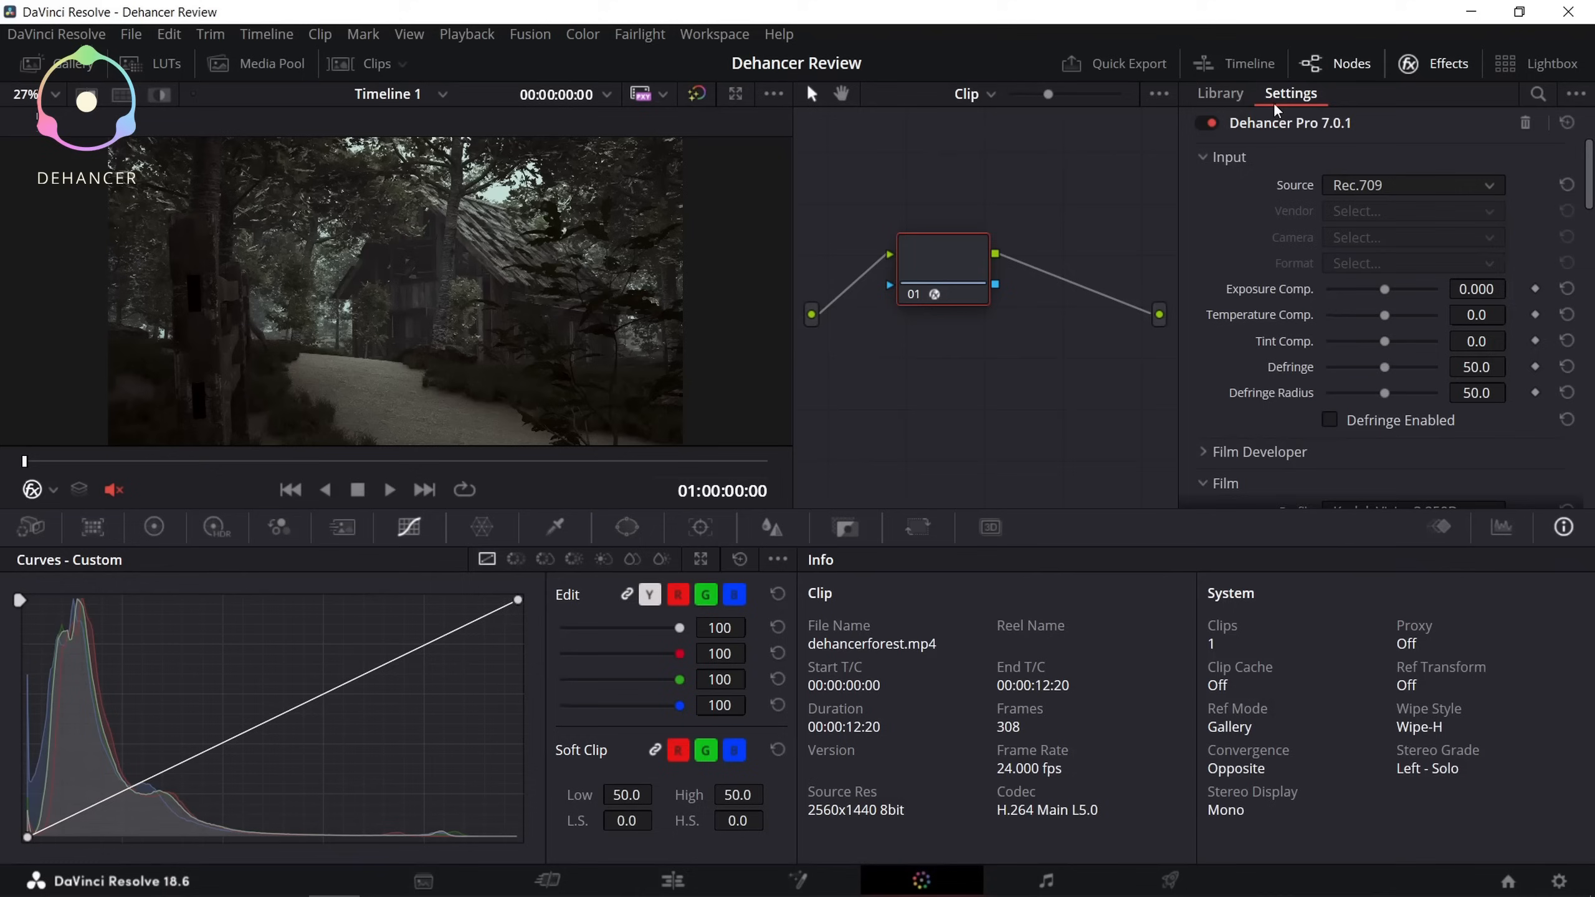
click(1220, 93)
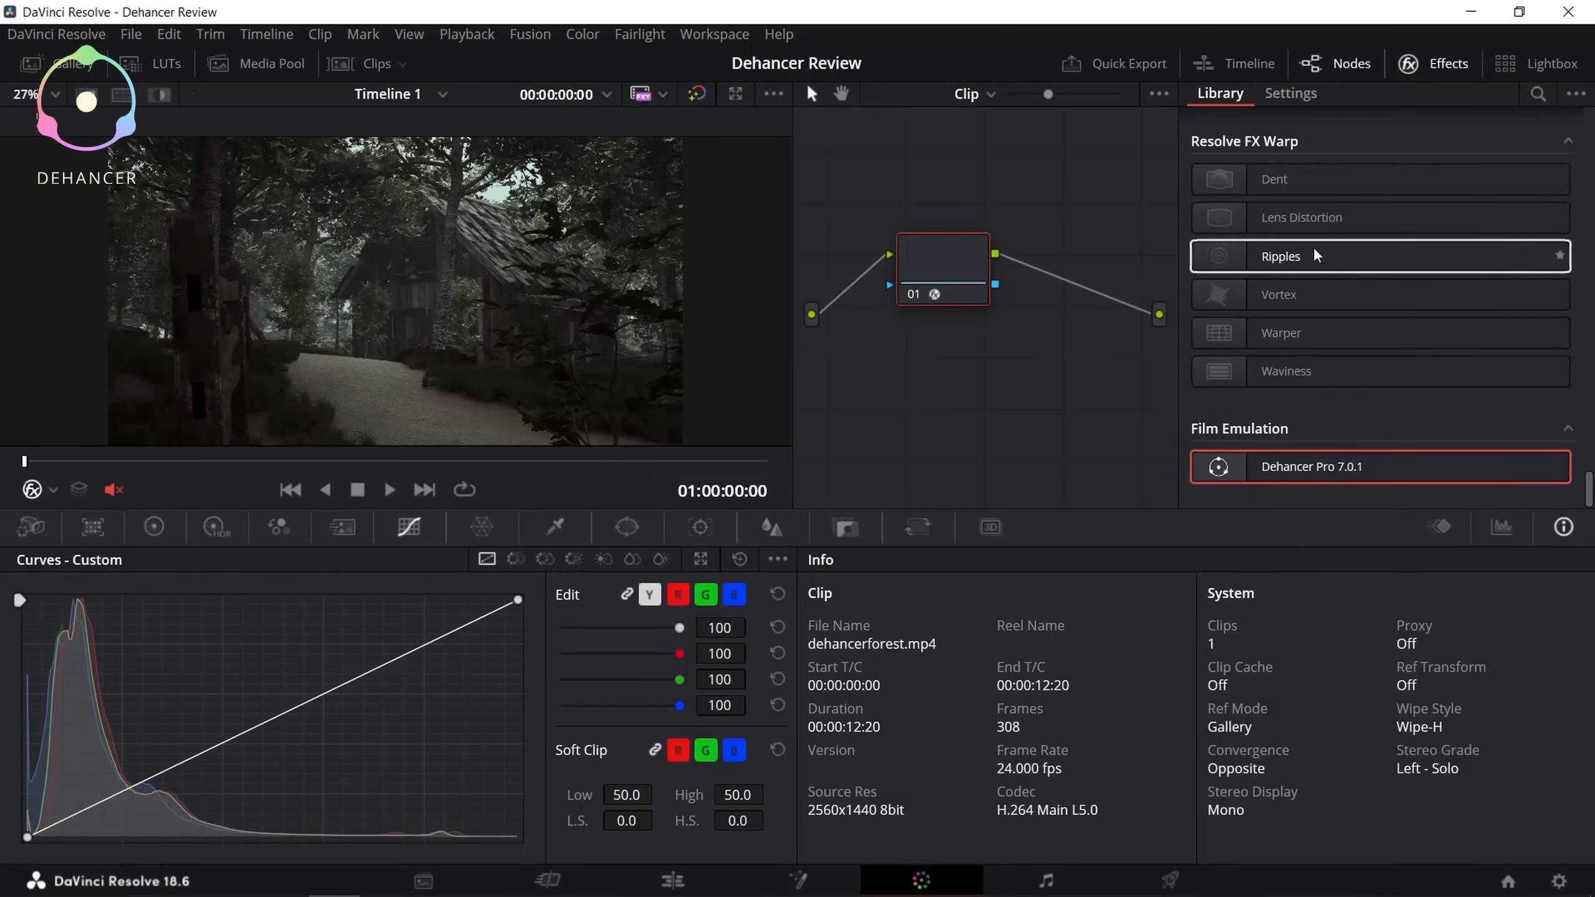
mouse_move(1332, 483)
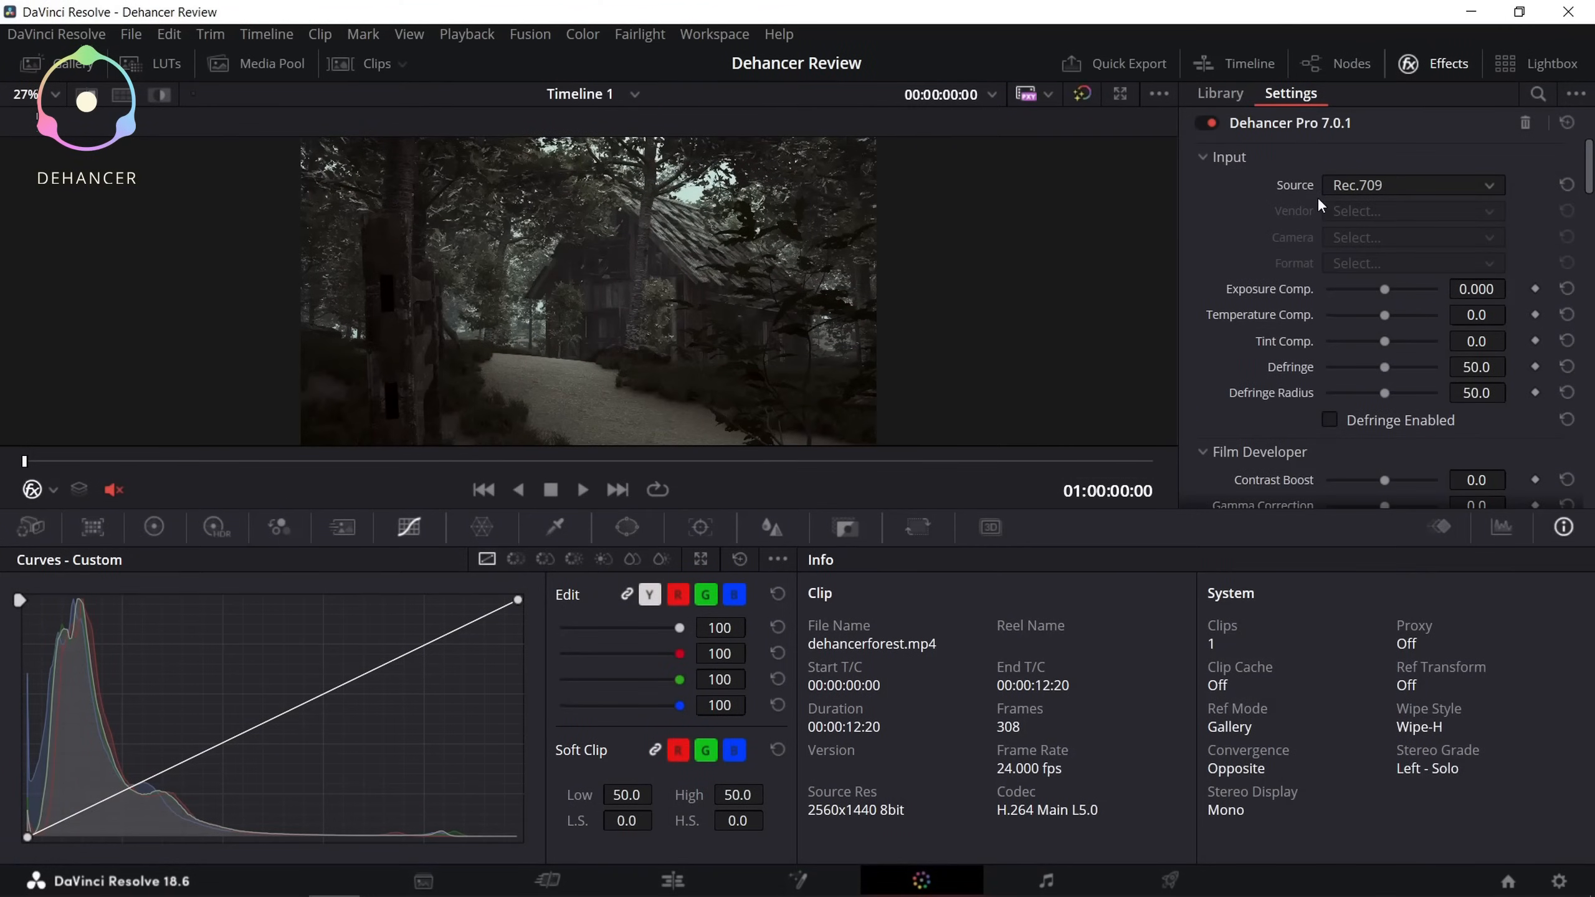
Step: Scroll through the Dehancer Pro parameter sections down to Print and back up
scroll(down, 3)
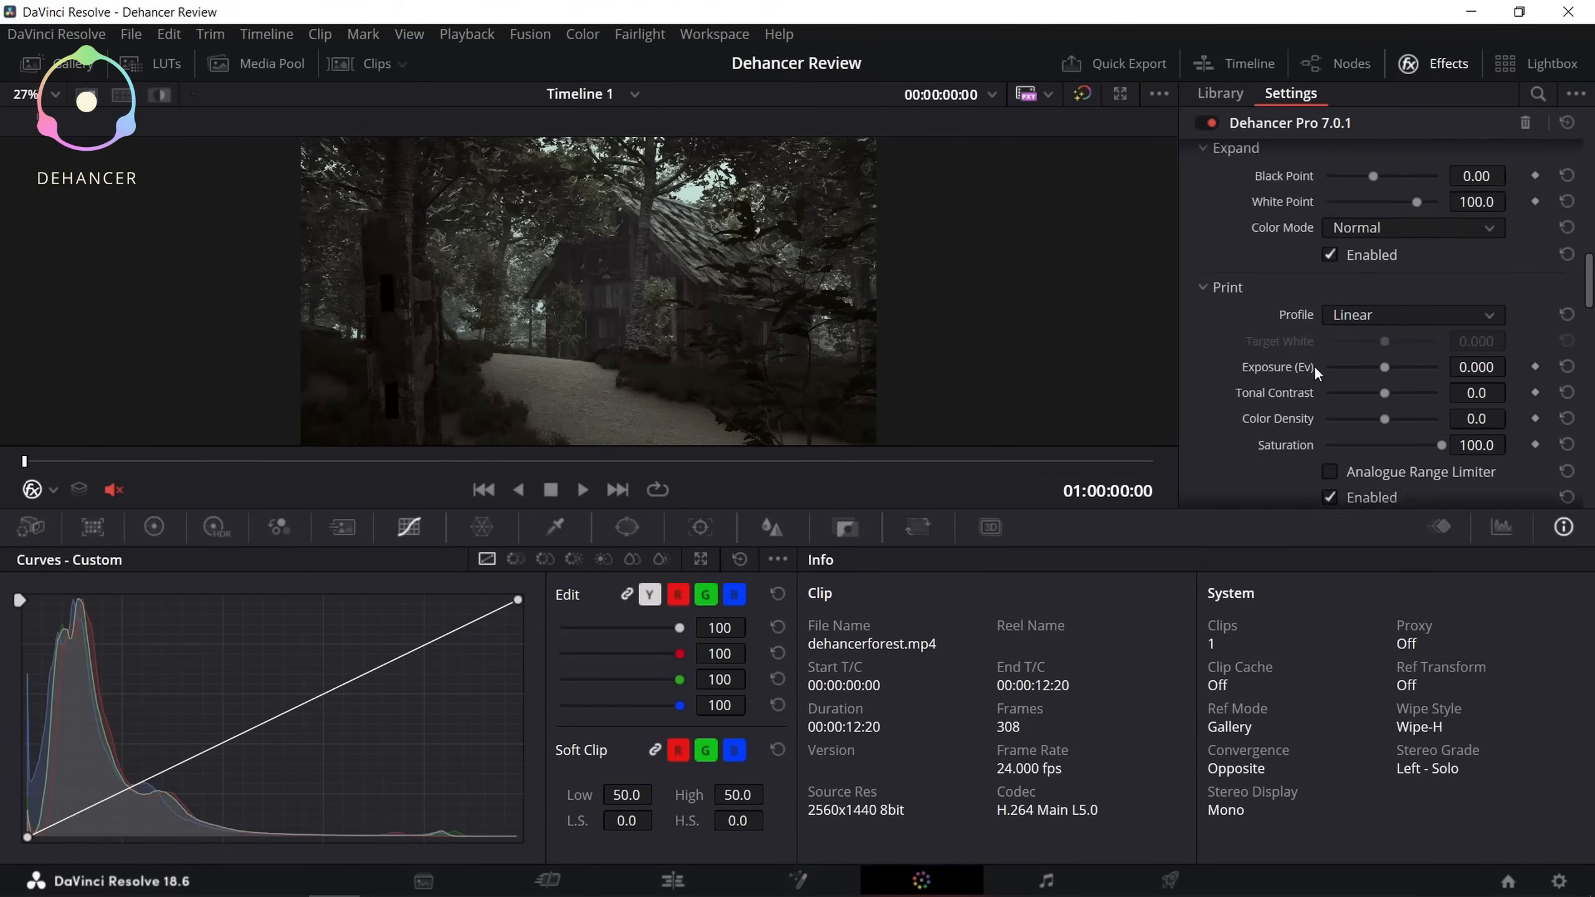
scroll(up, 3)
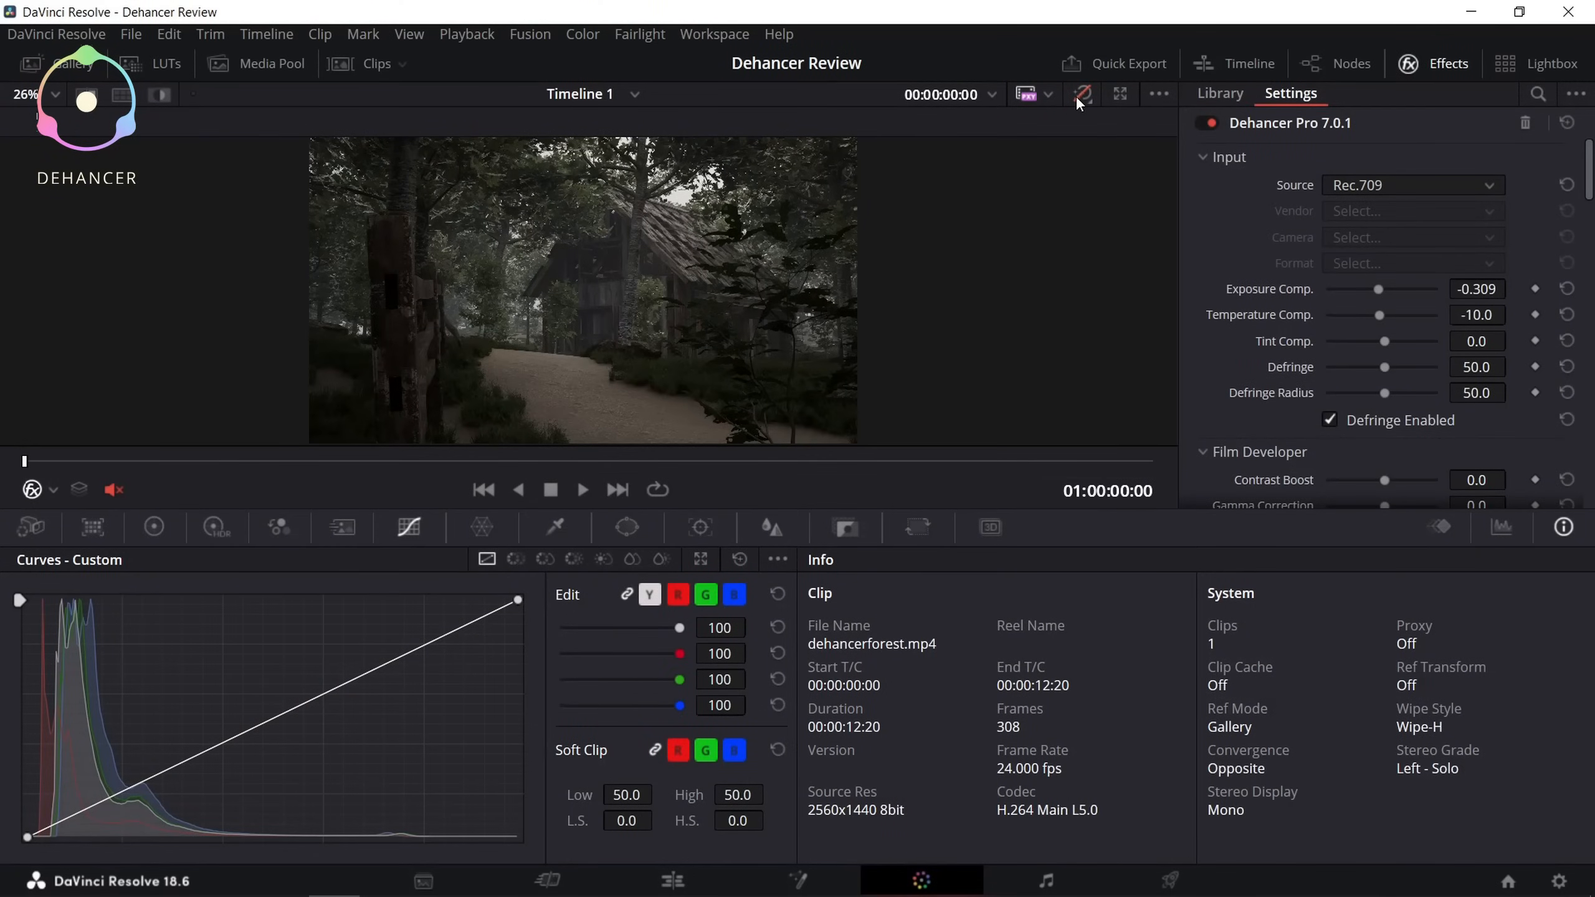
mouse_move(1083, 94)
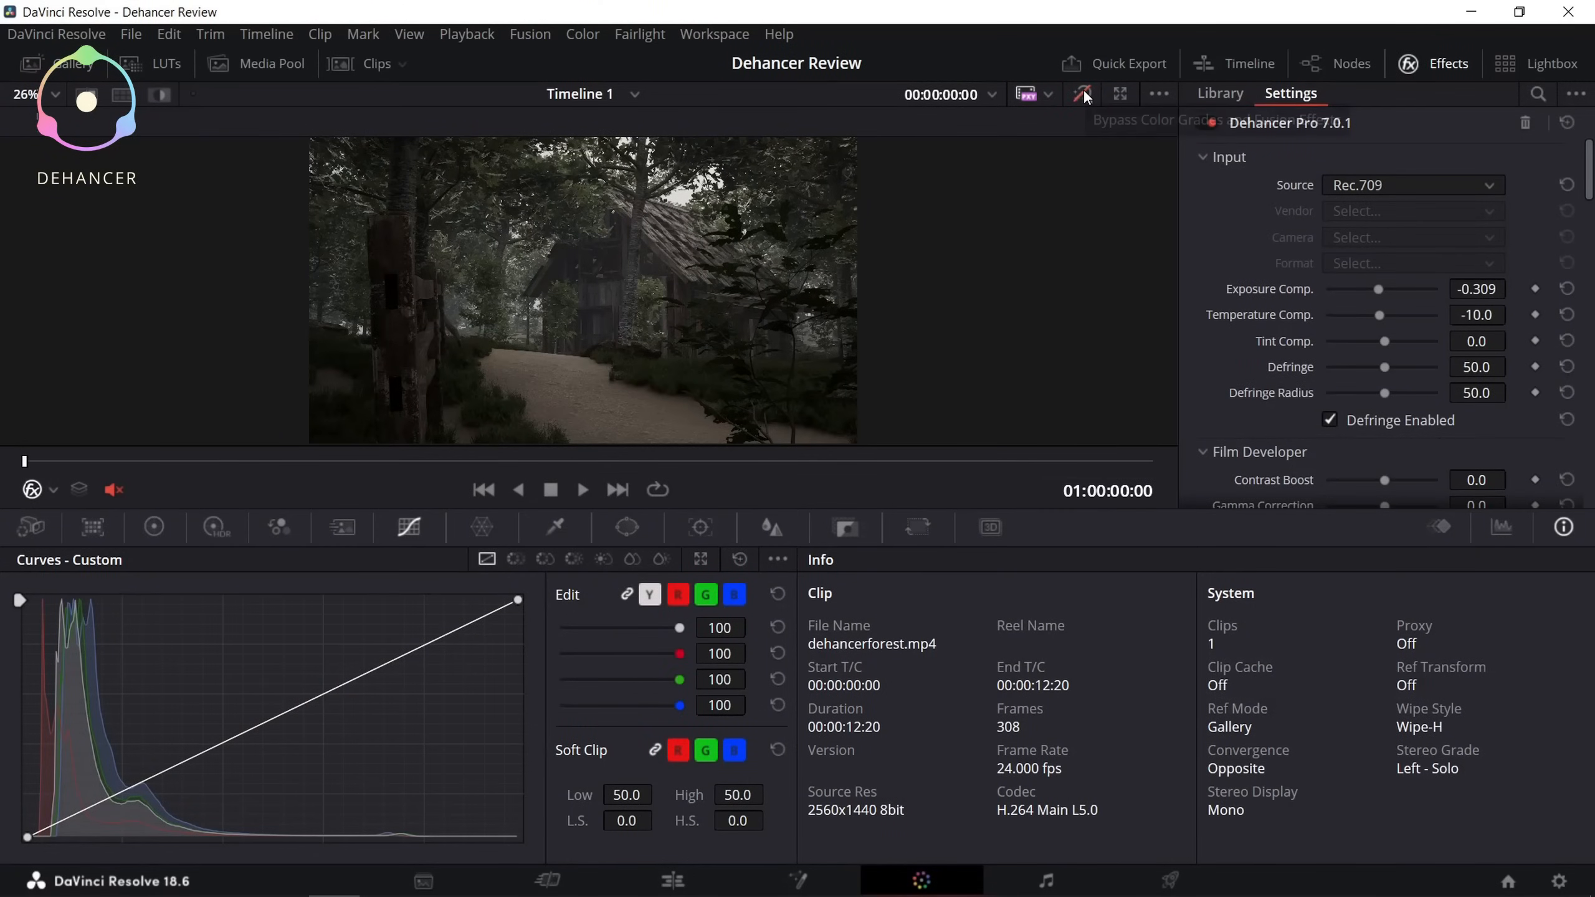
click(1082, 94)
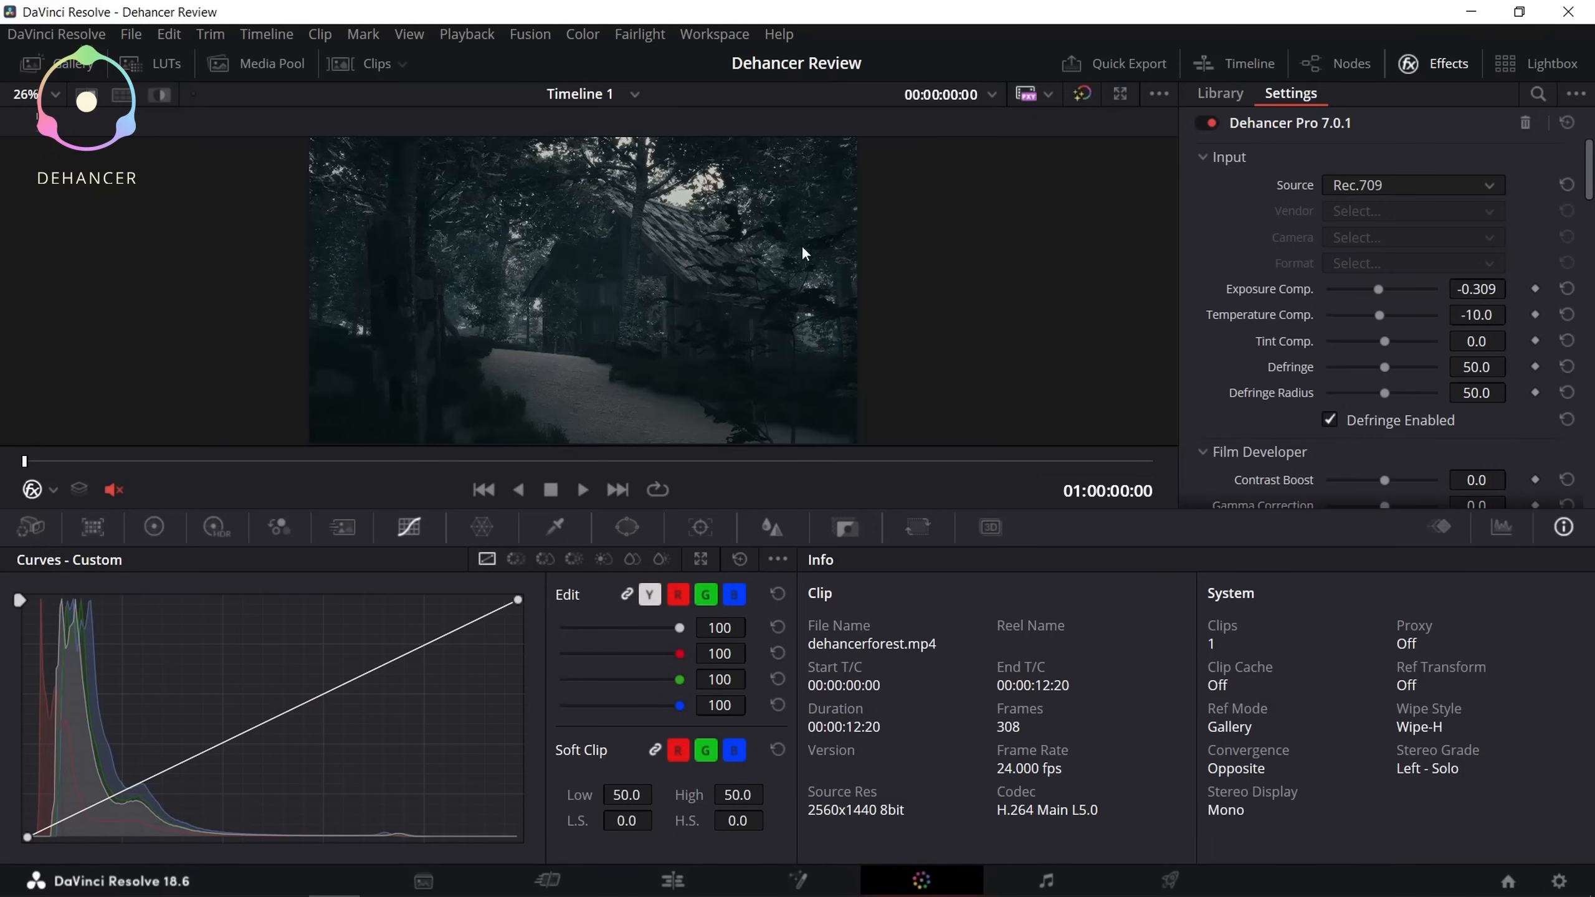
click(1082, 93)
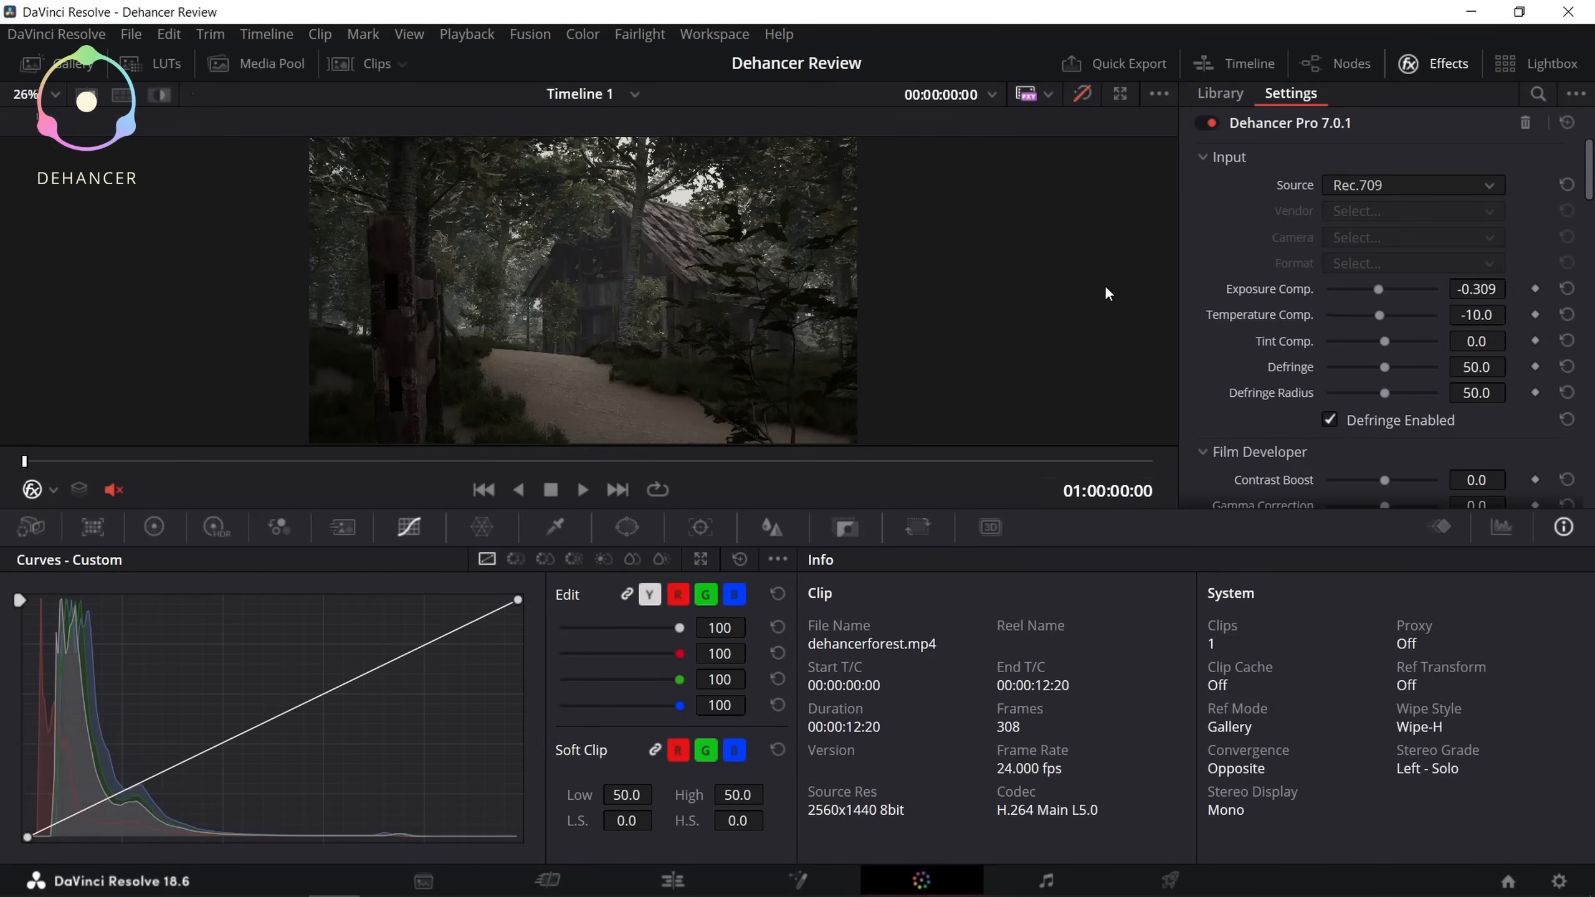
scroll(down, 3)
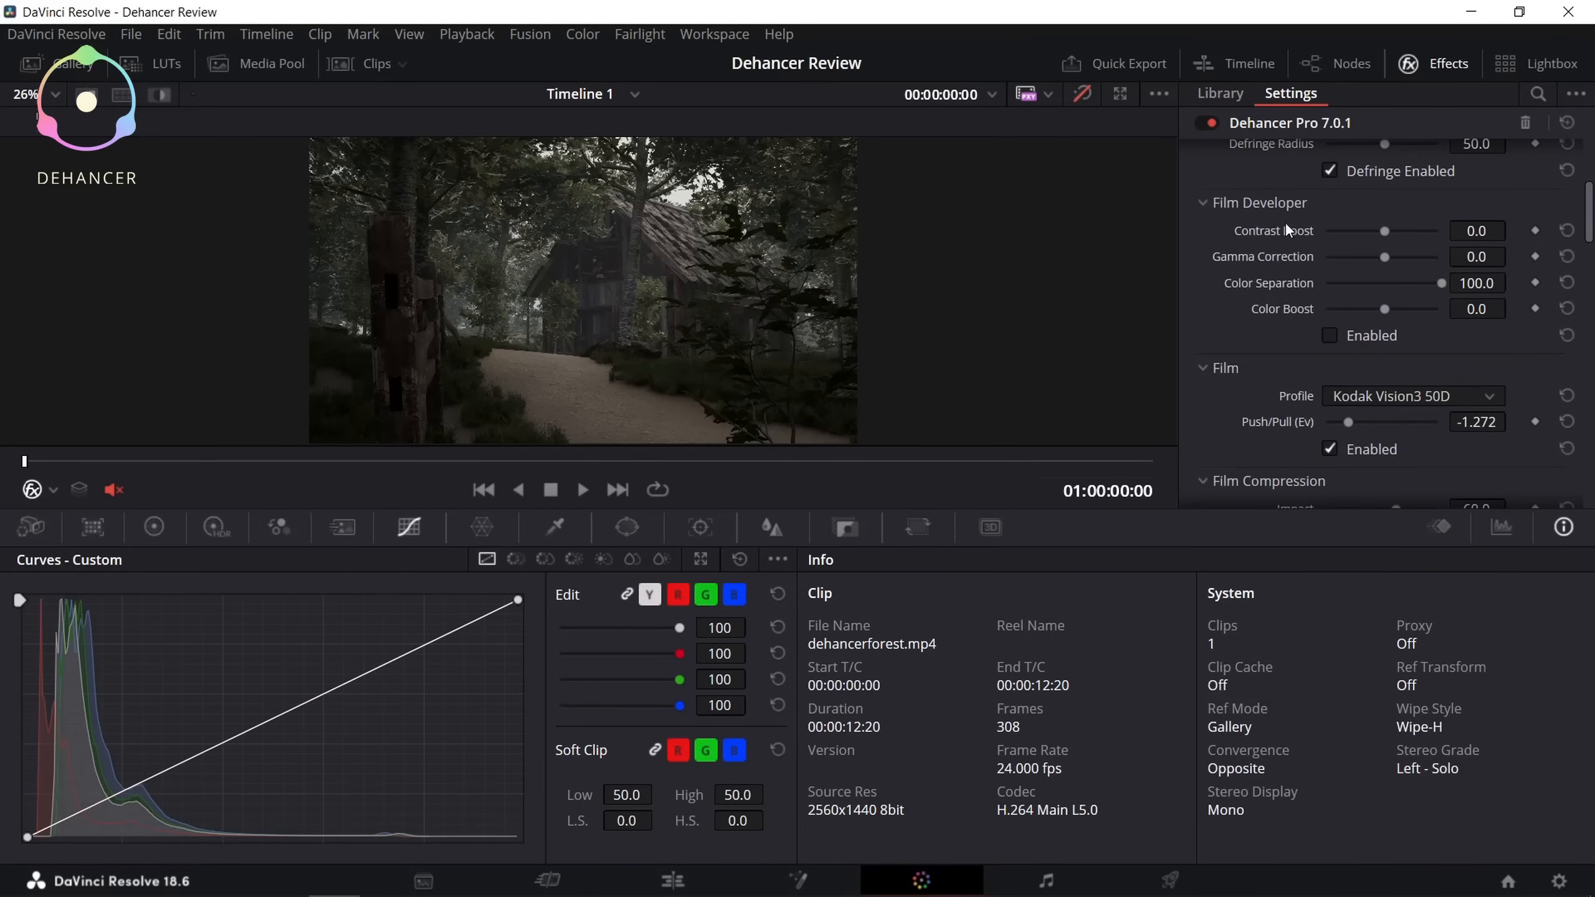
Step: Set Temperature Comp. to -10.6 and expand the Film Developer section to enable it
scroll(down, 3)
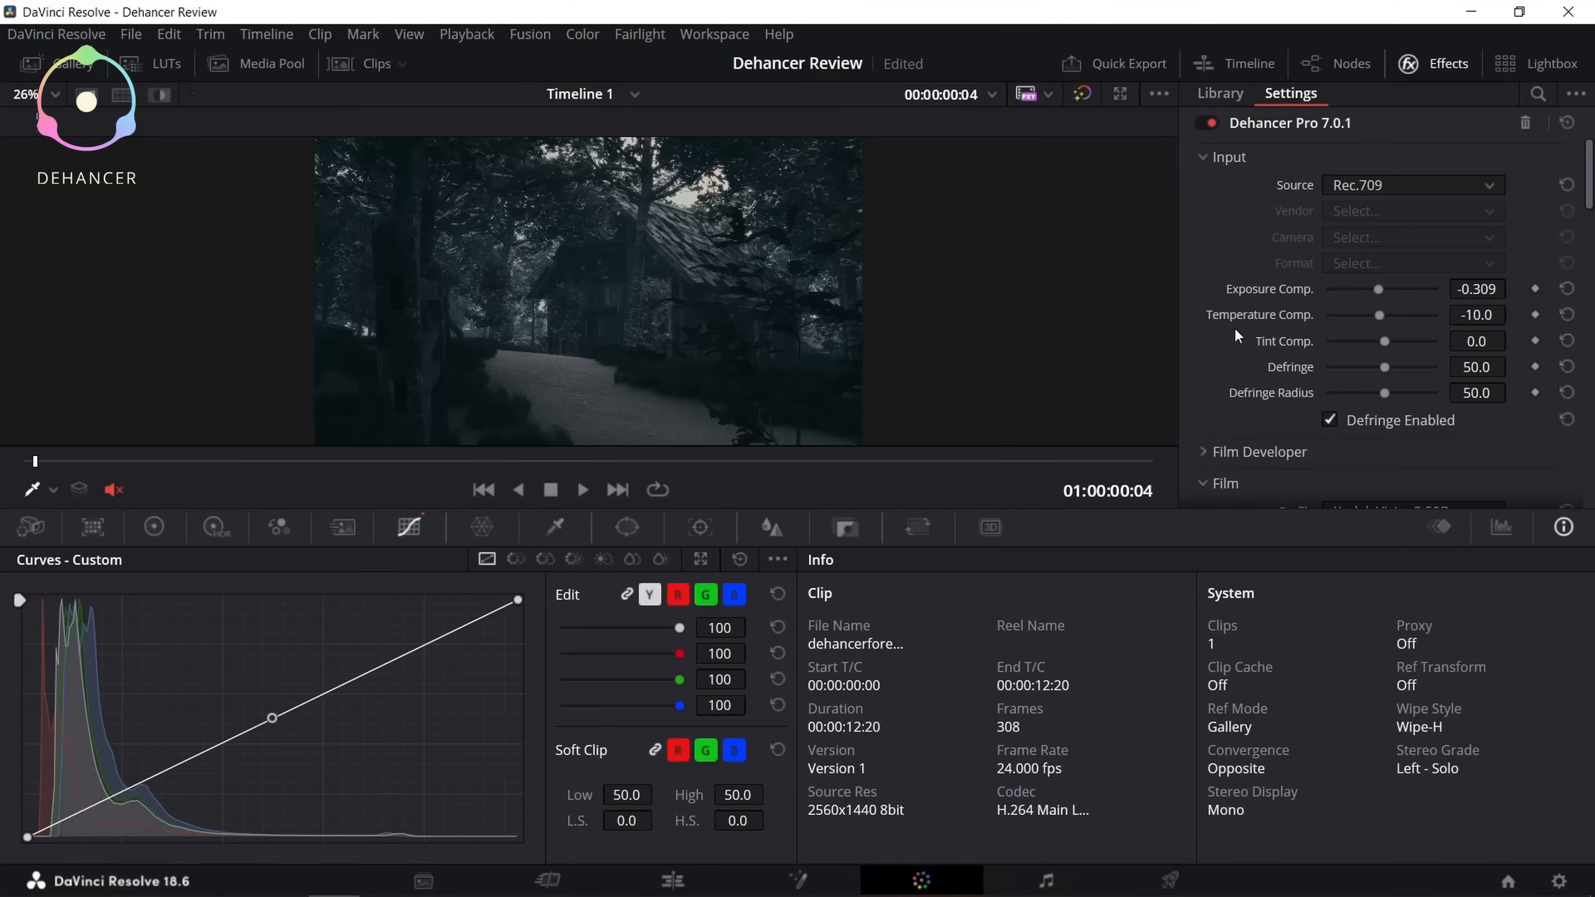
mouse_move(1379, 296)
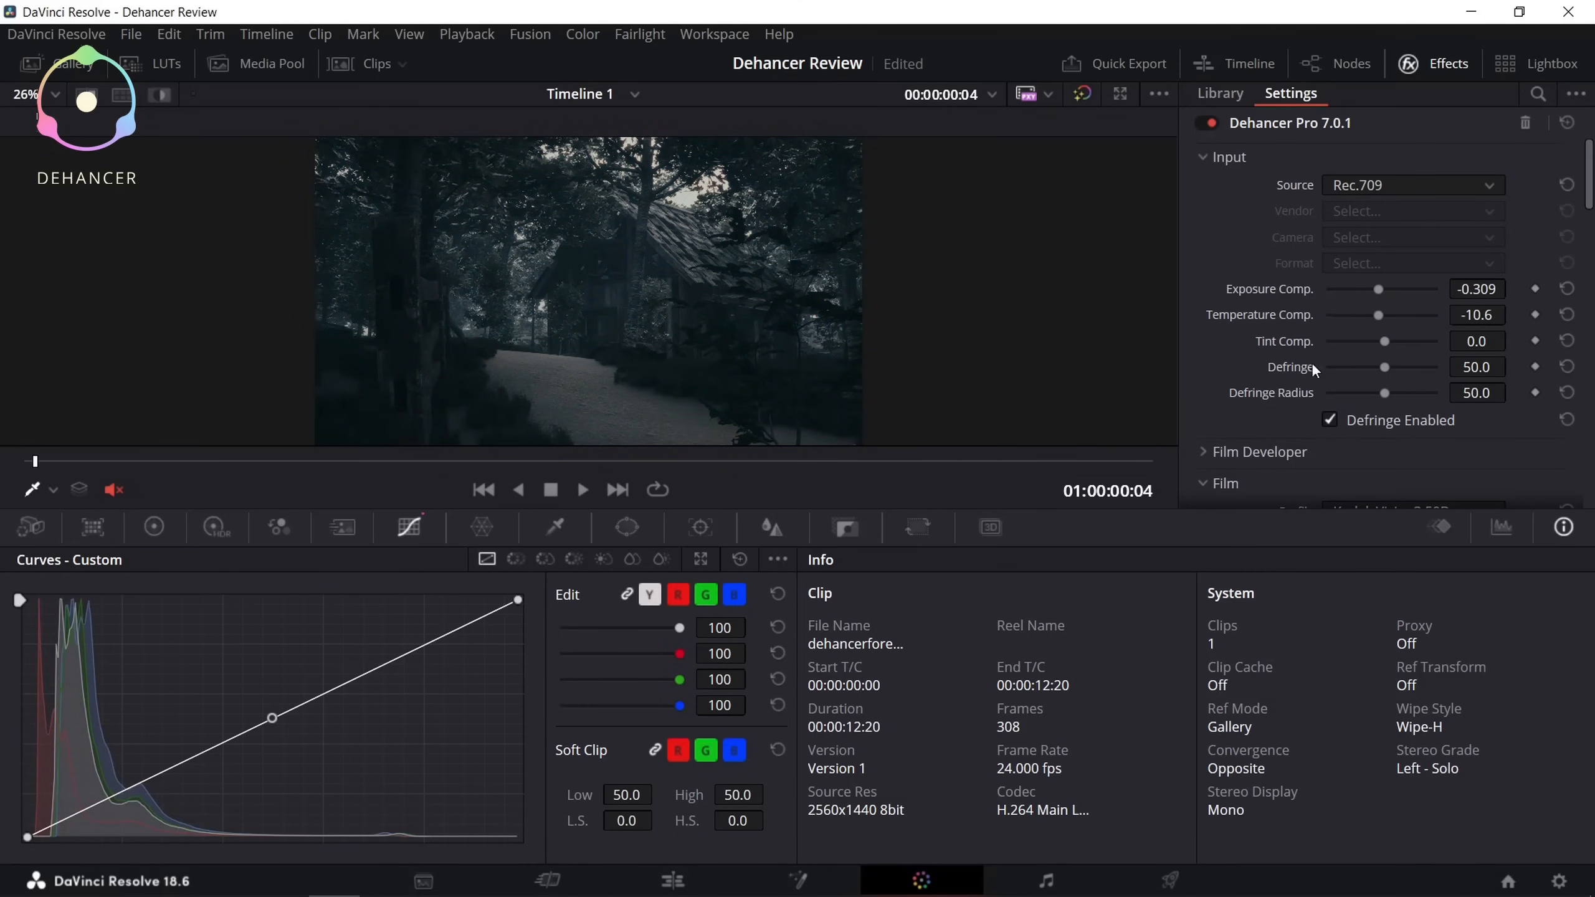
scroll(down, 3)
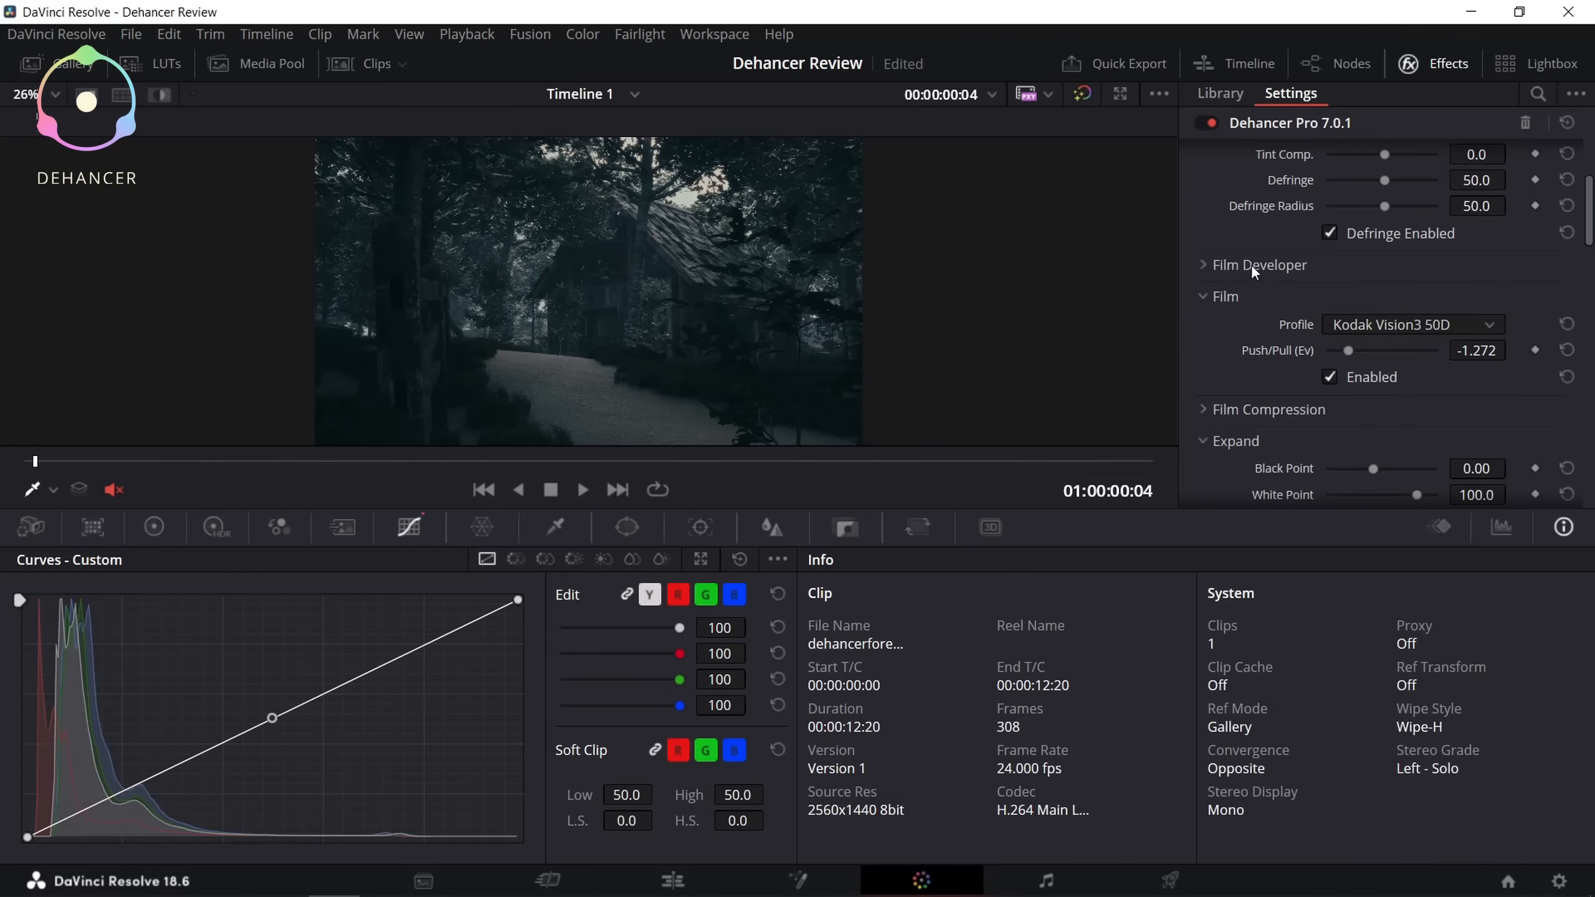
click(1204, 264)
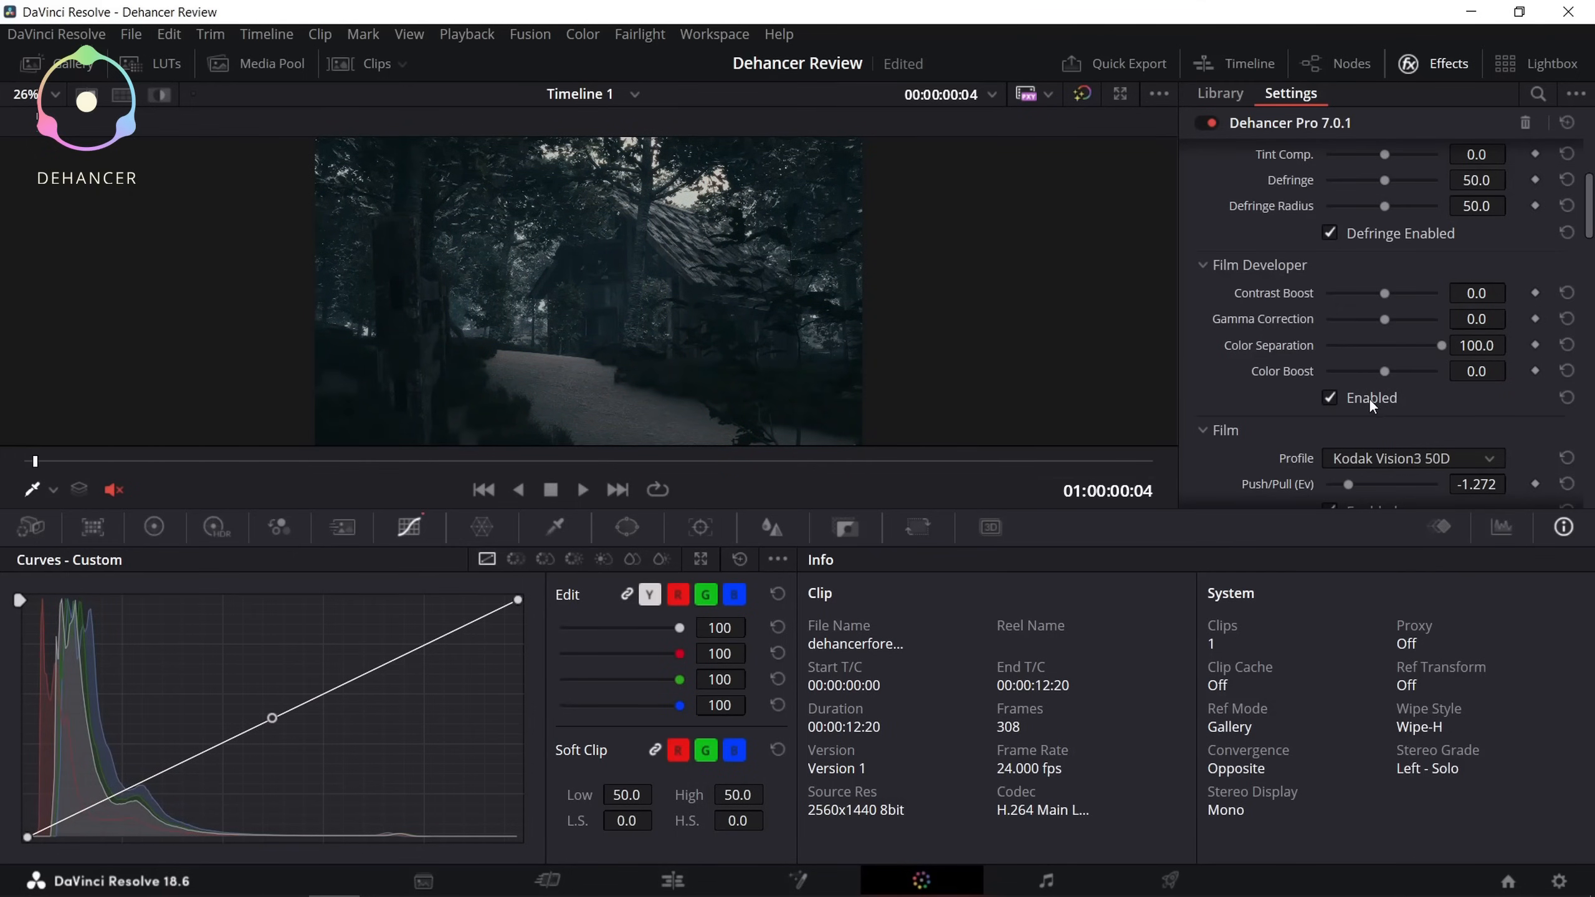
Step: Toggle the Film stage off and back on to compare the look
scroll(down, 3)
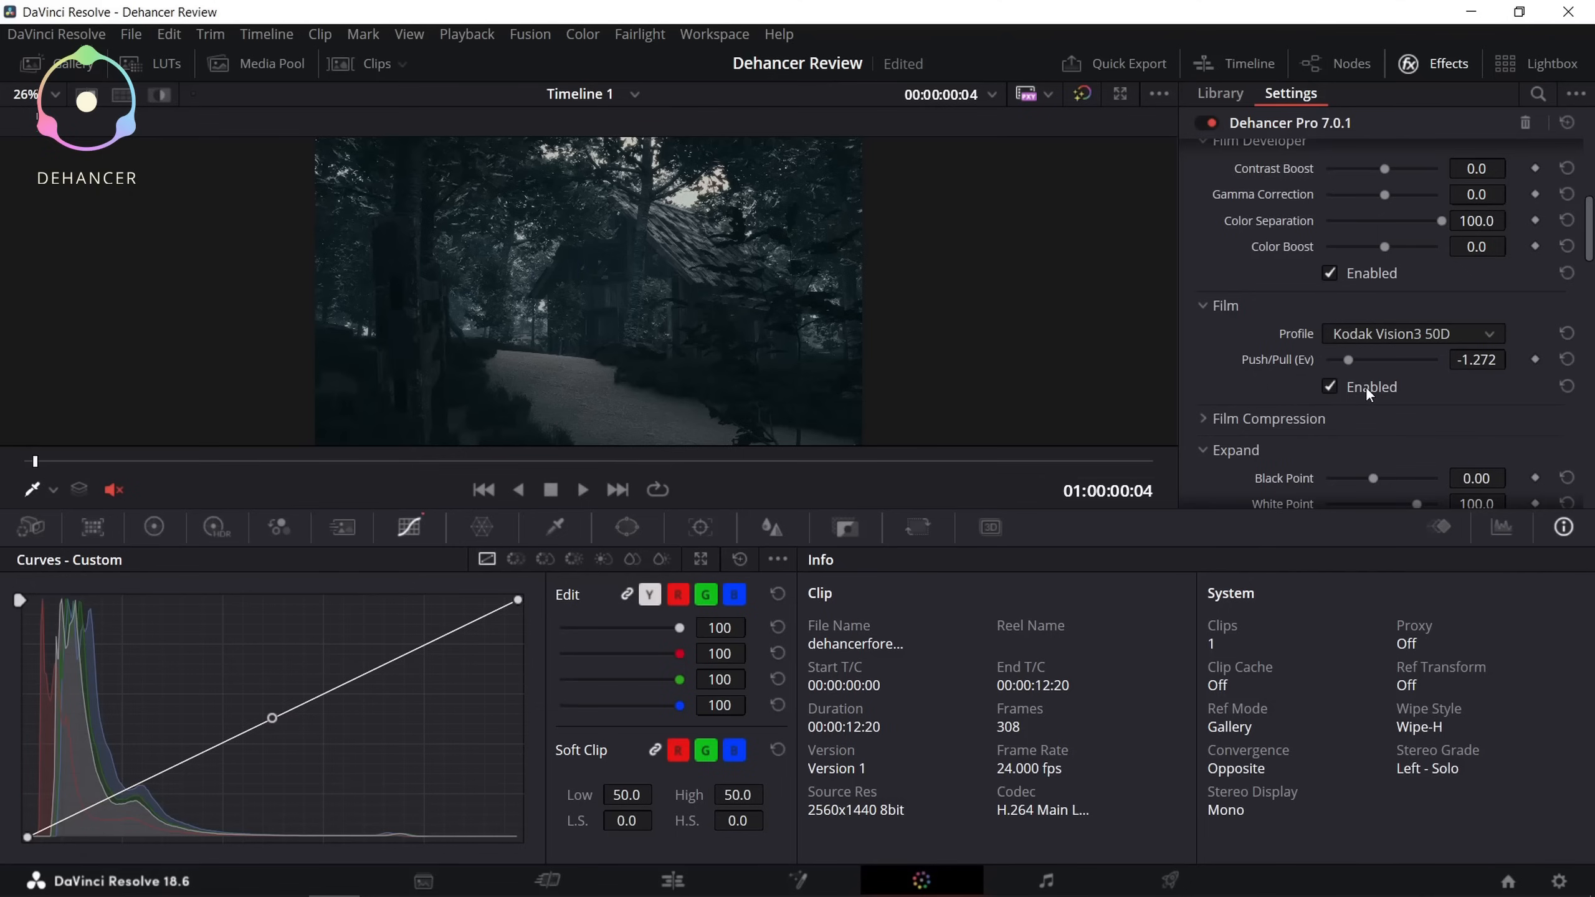
click(1330, 386)
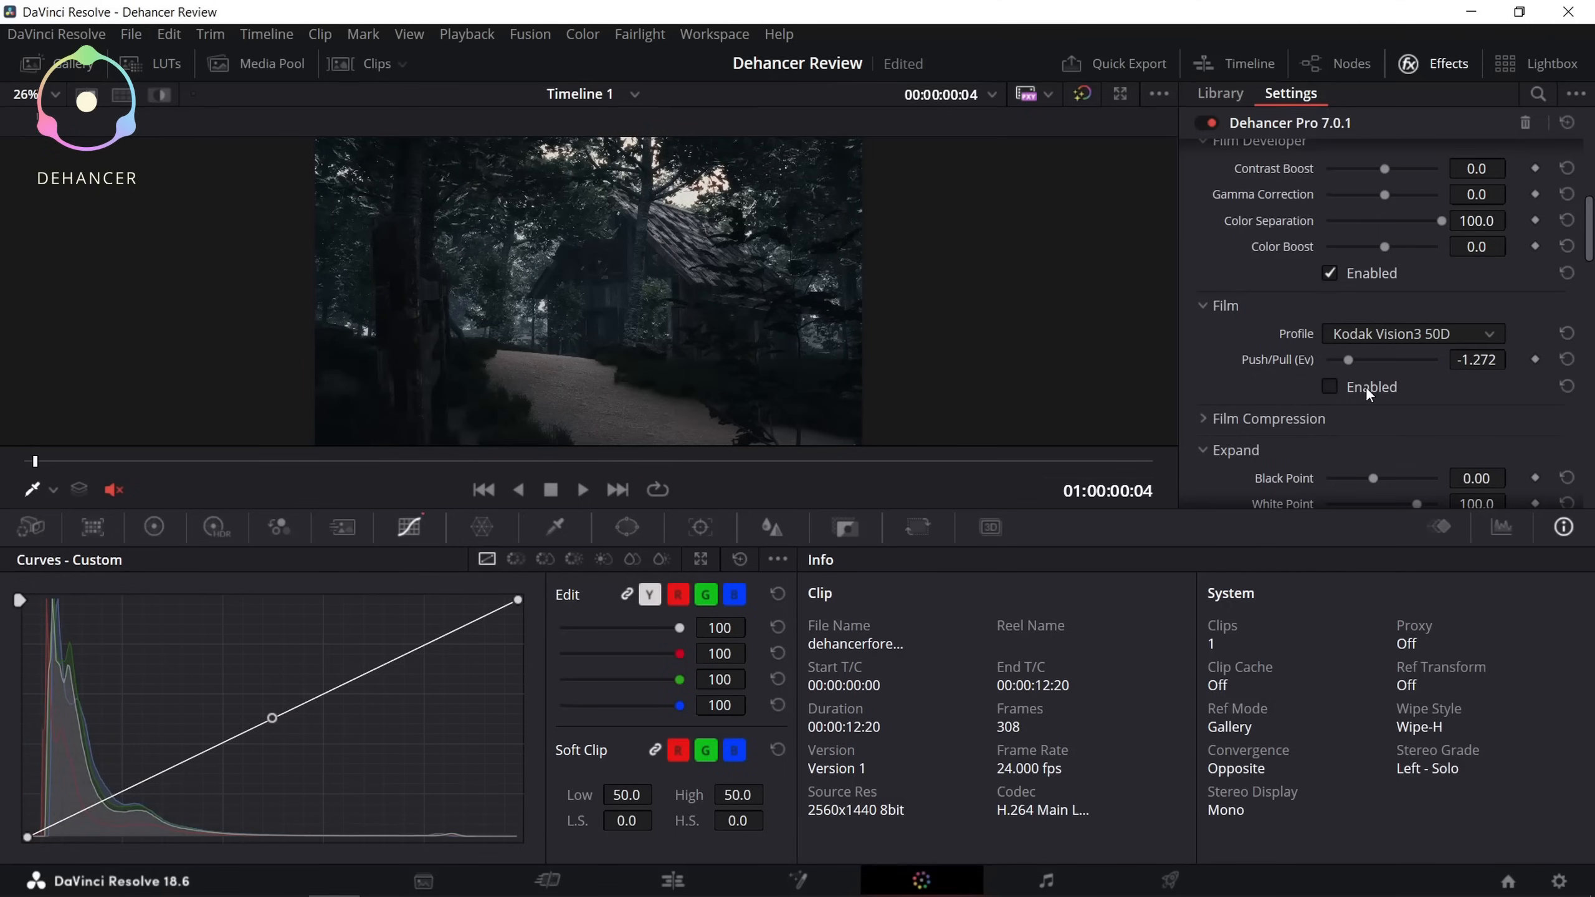
click(1329, 386)
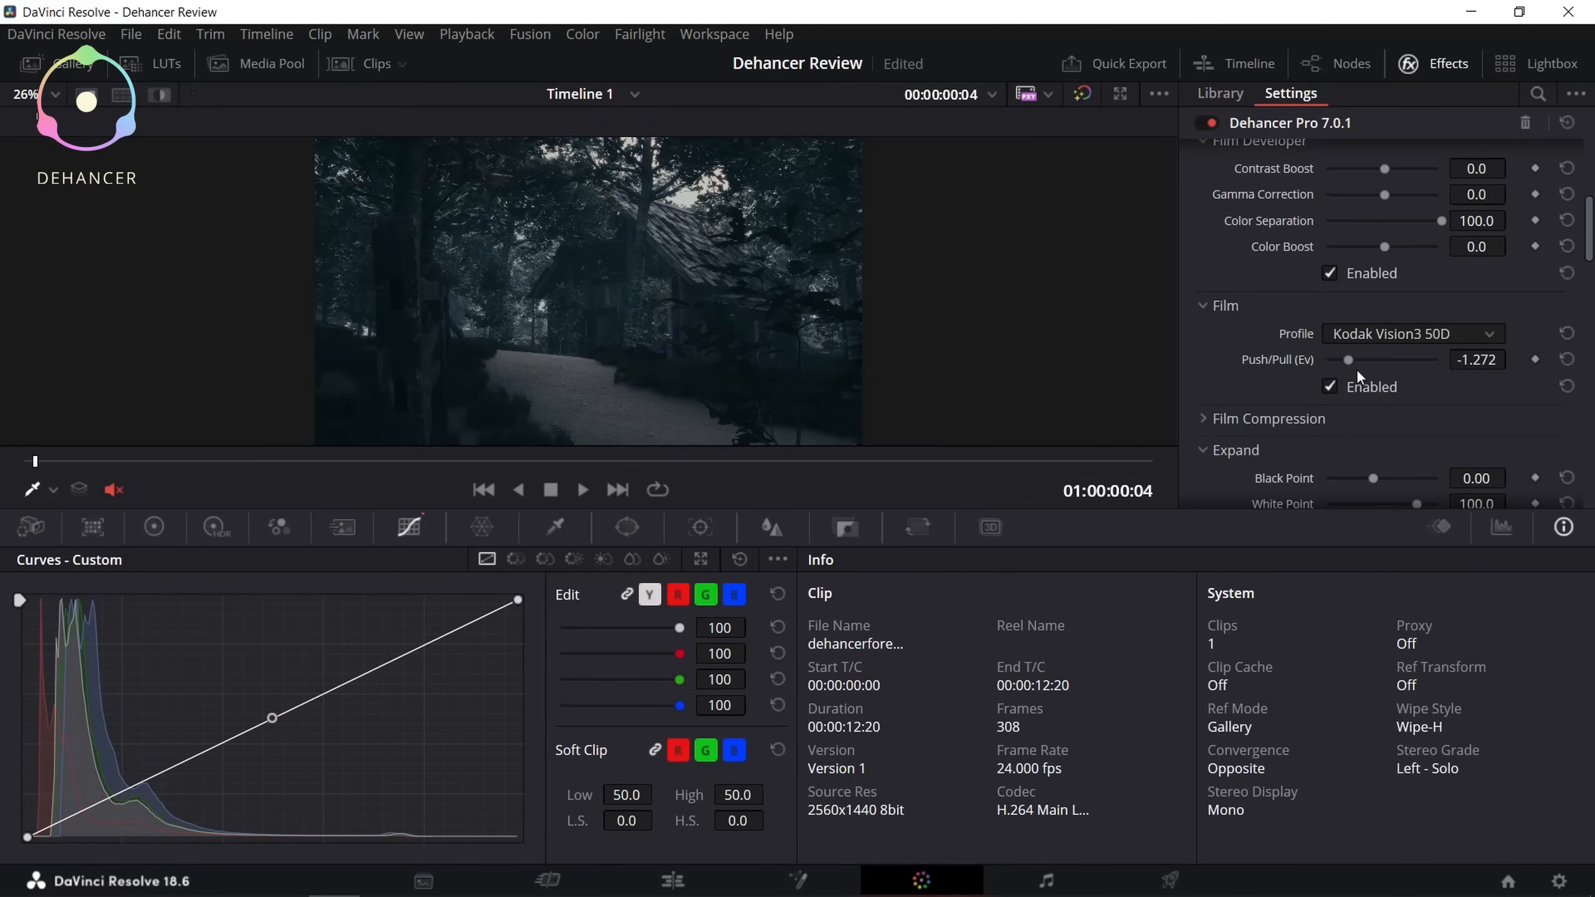
Step: Try Portra 160VC, Ultramax 400 and ORWO Chrom UT21, settling on Kodak Portra 160NC
click(1412, 334)
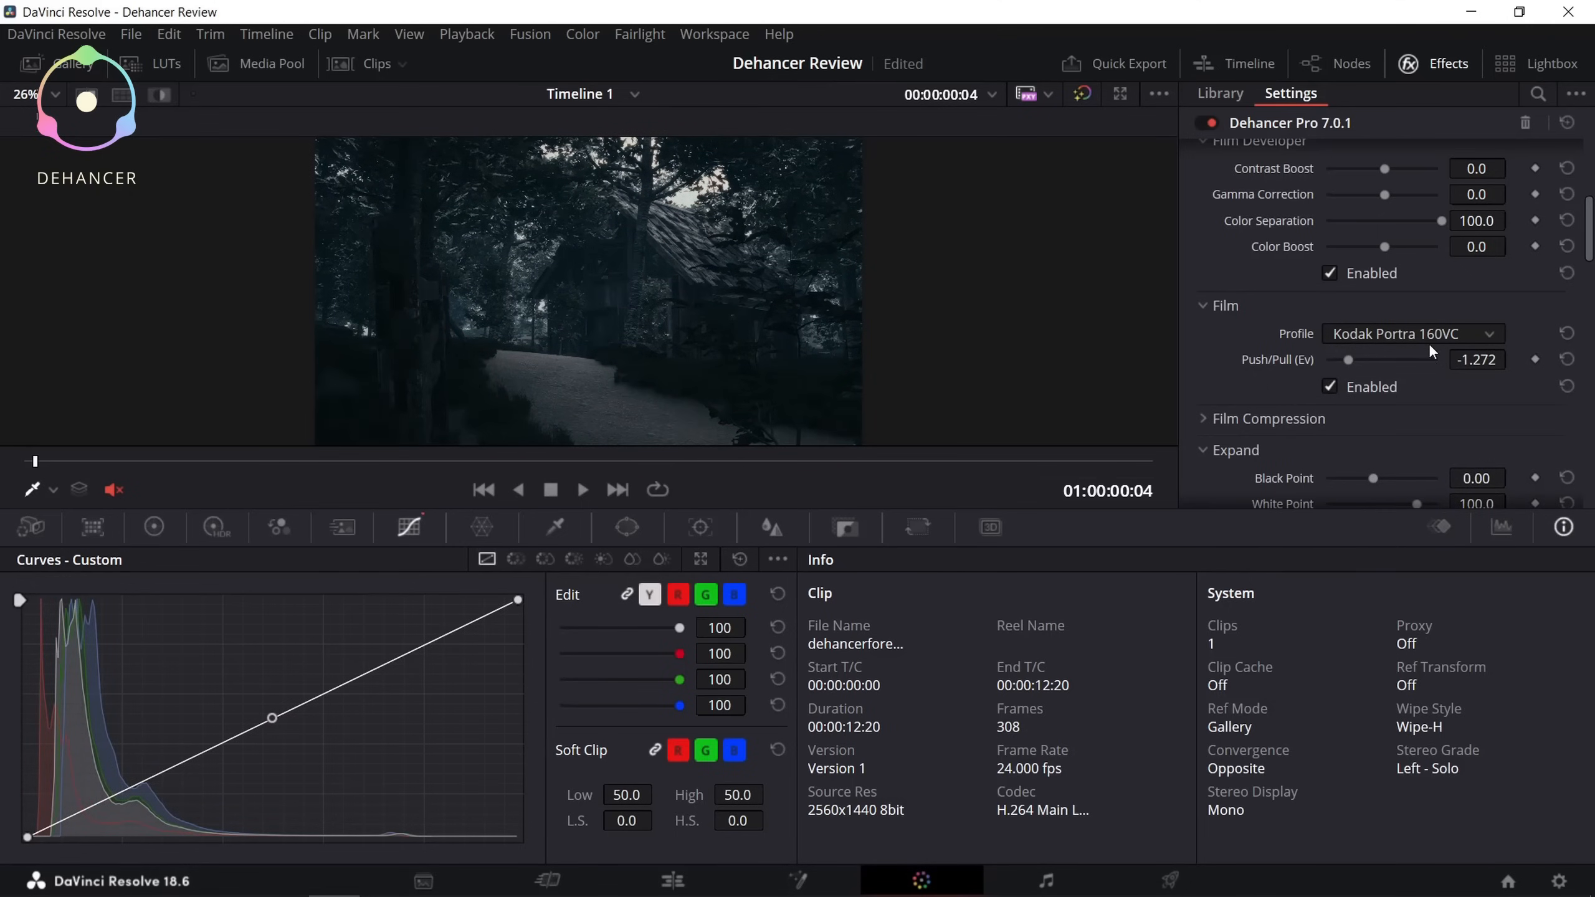
click(1412, 333)
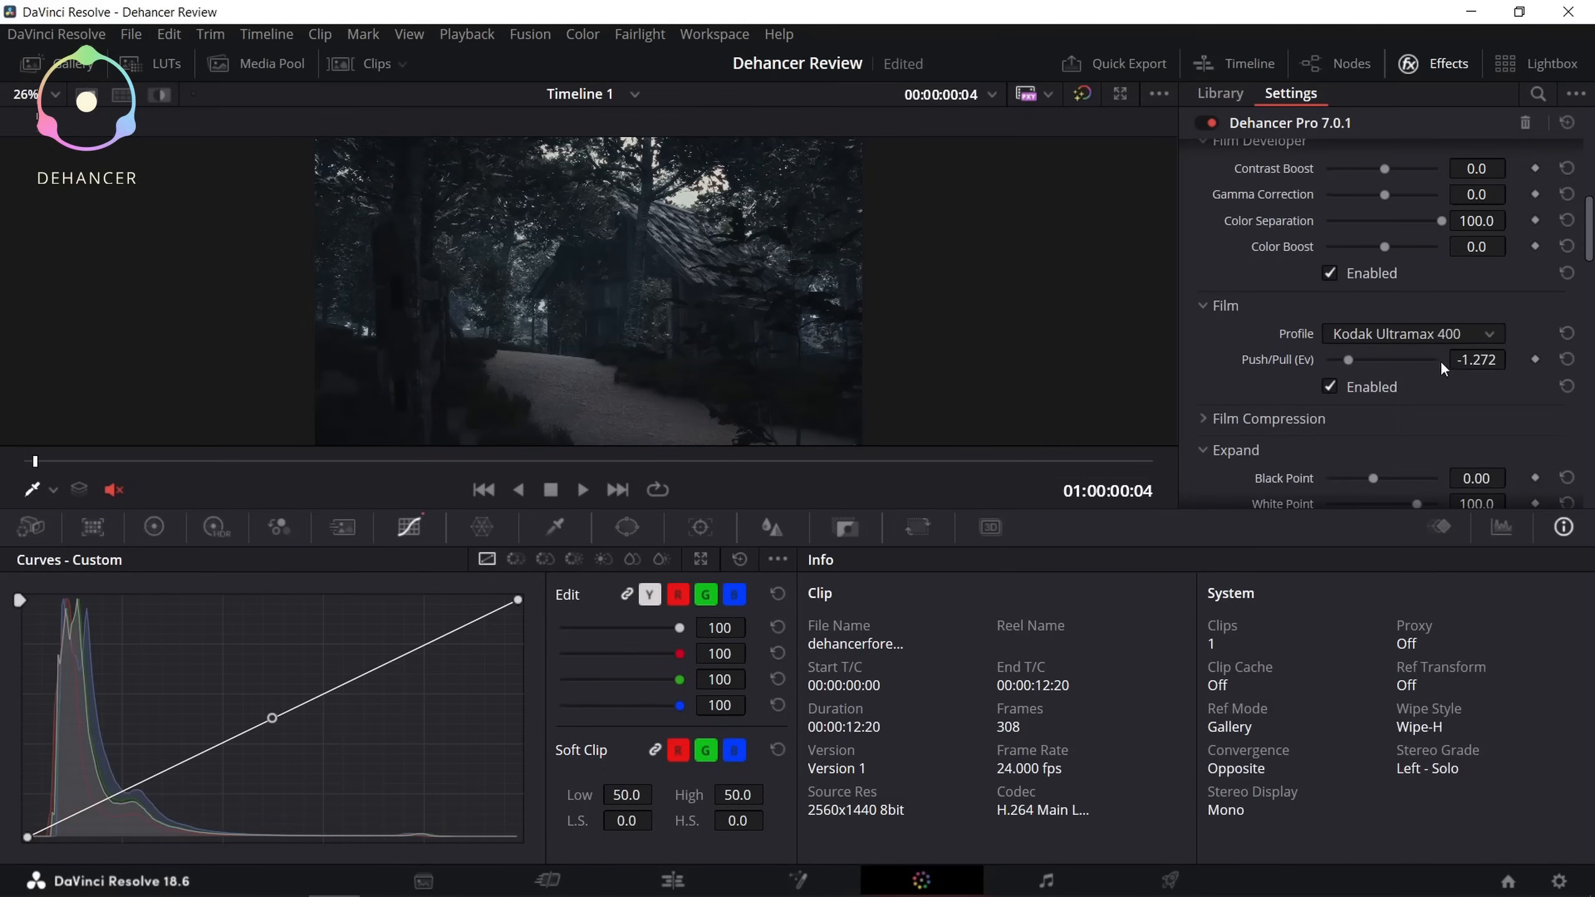
click(1412, 334)
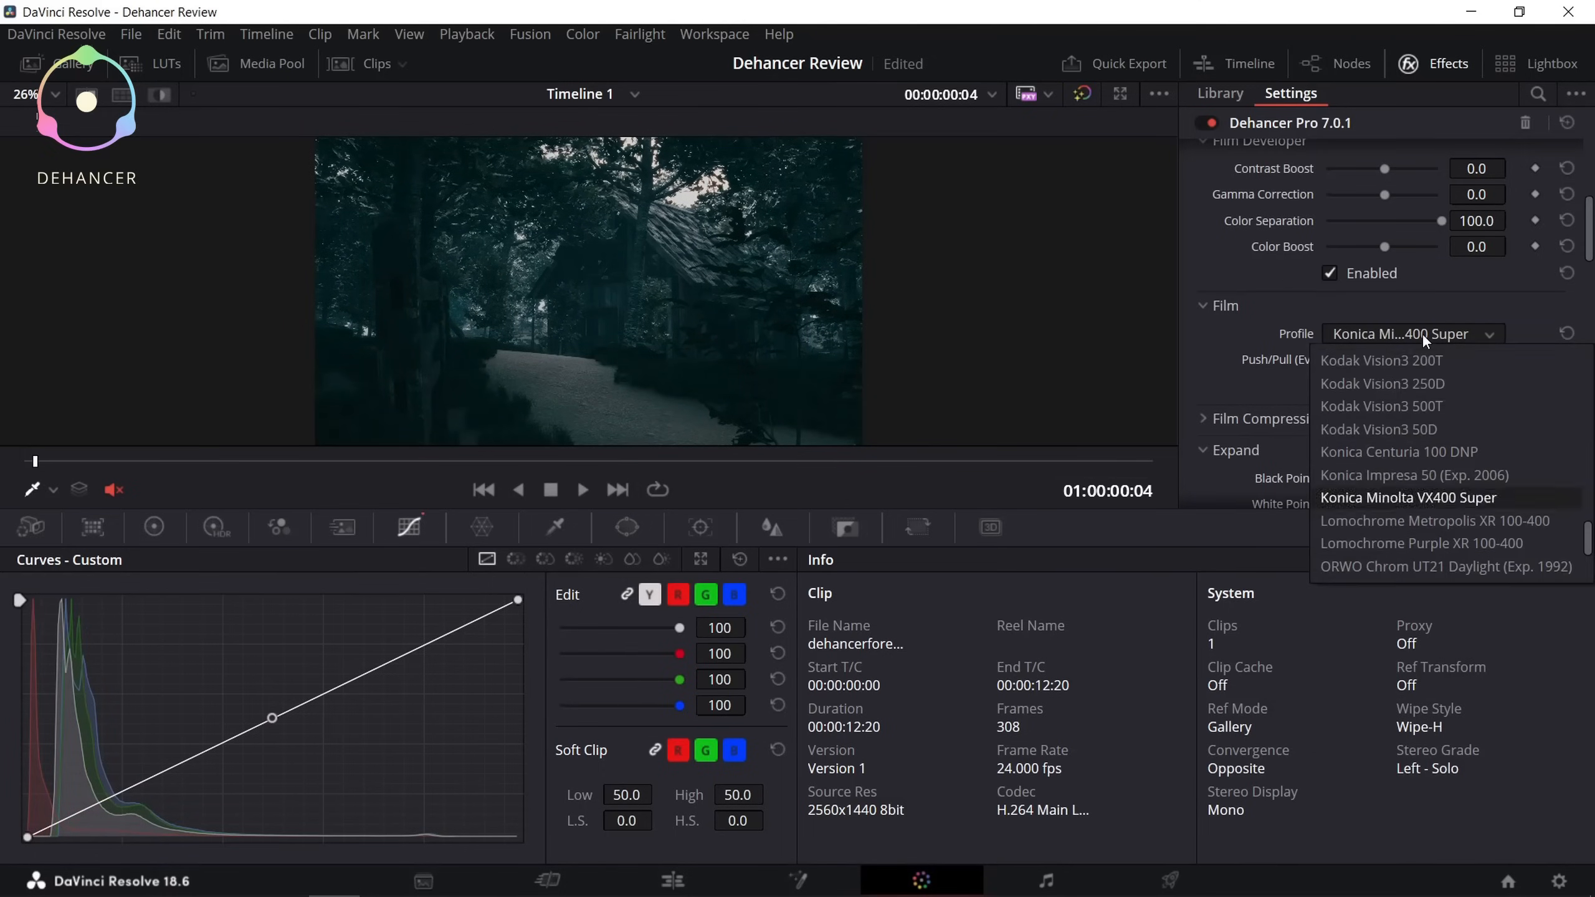
click(1445, 567)
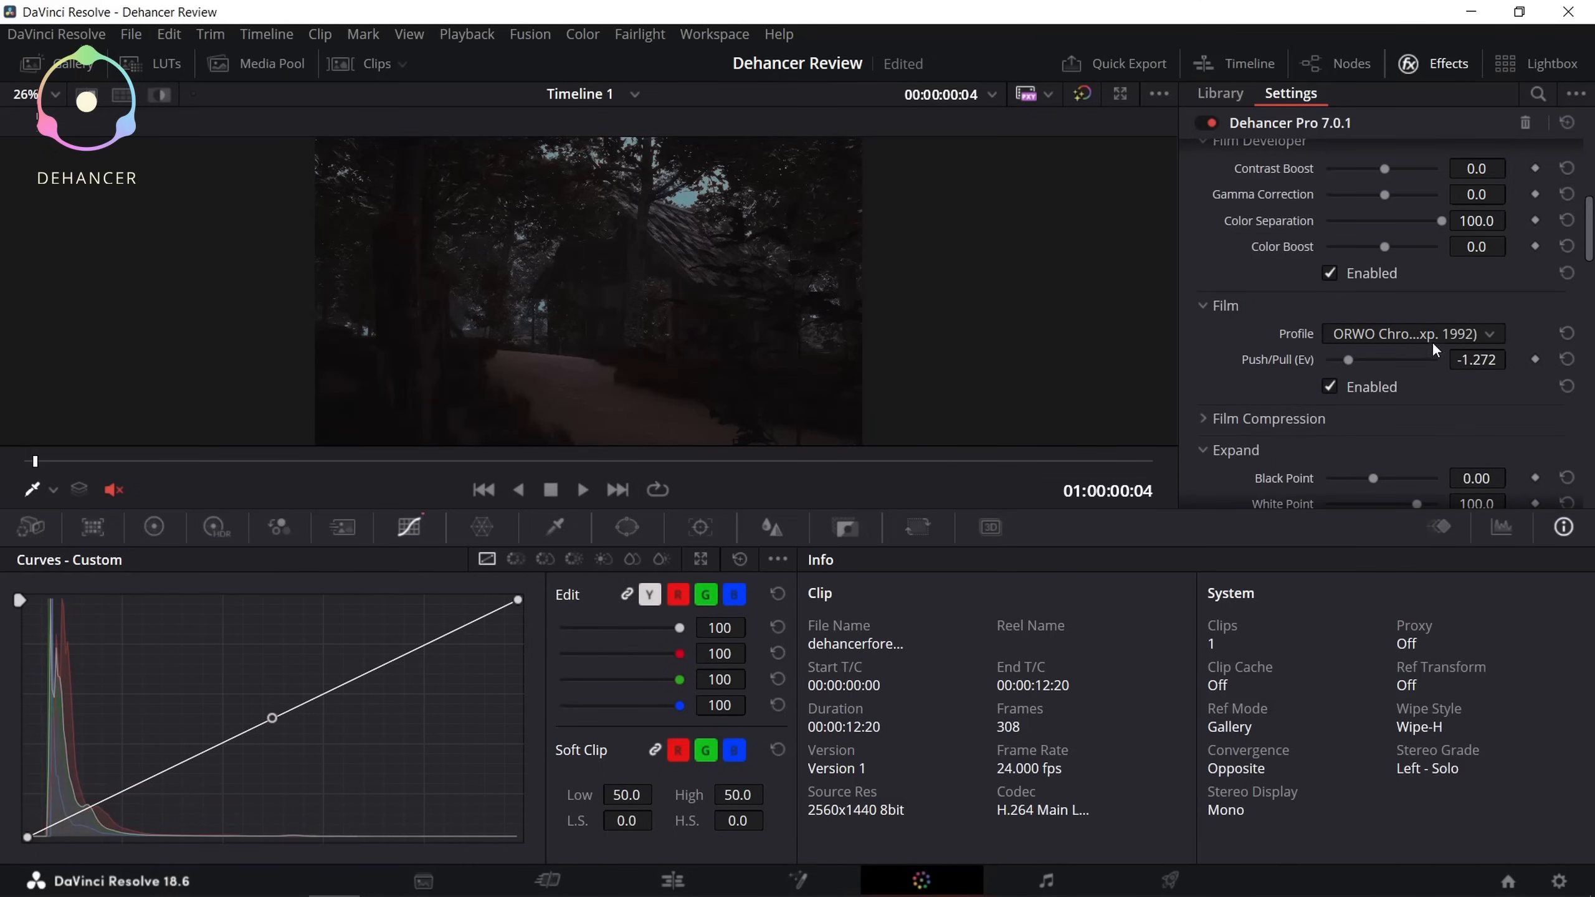
click(1408, 334)
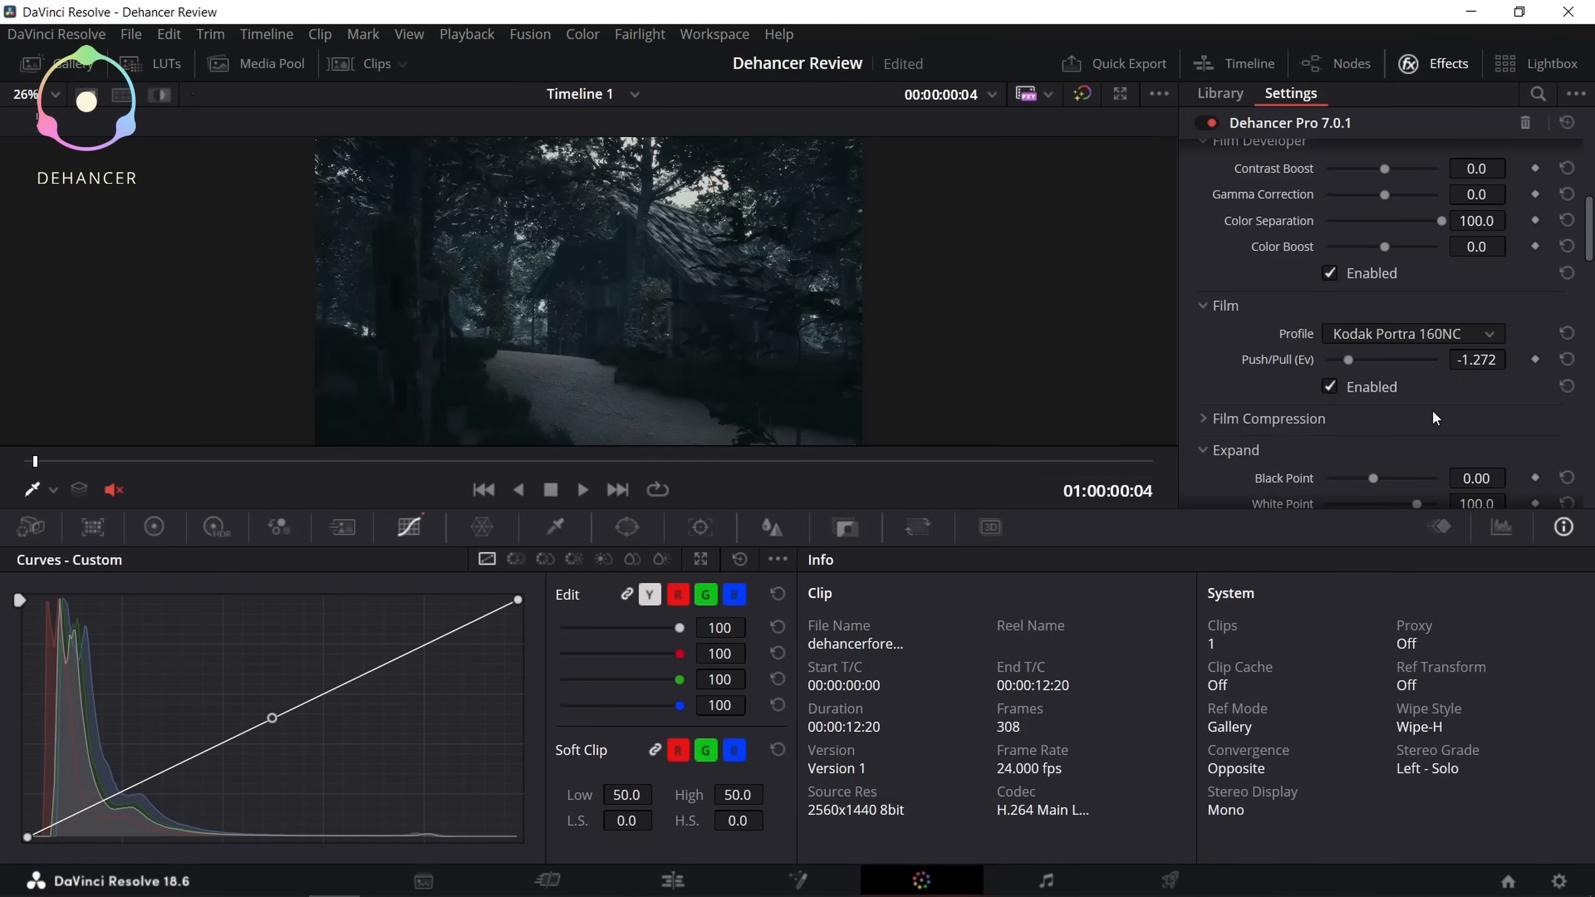
mouse_move(1502, 335)
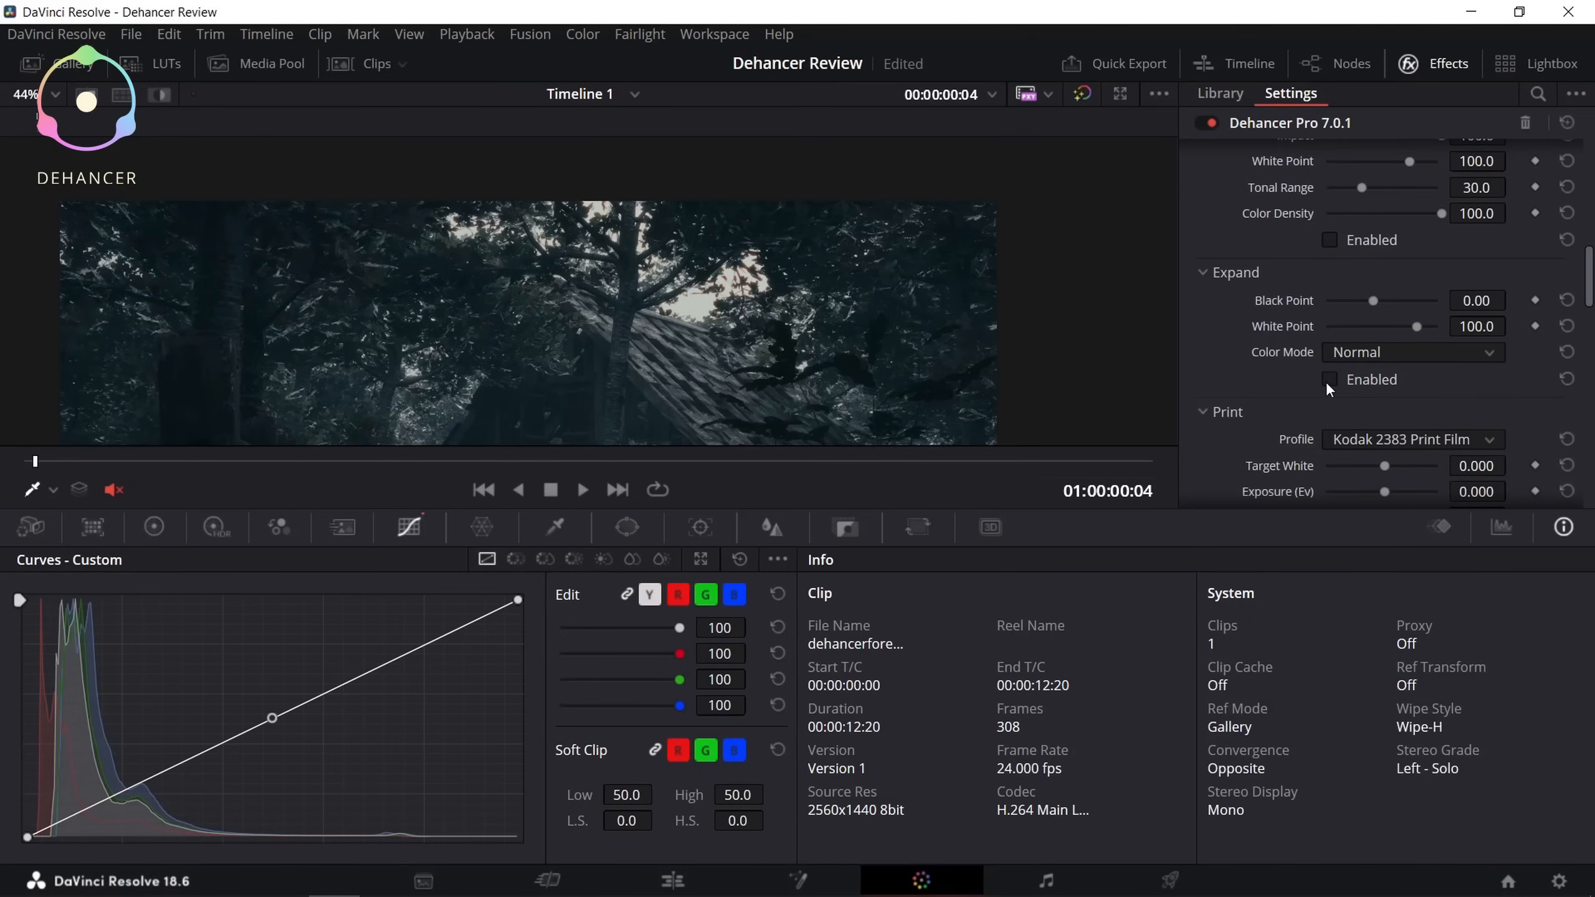
Step: Enable the Expand stage with Black Point lowered to -0.45
click(1330, 379)
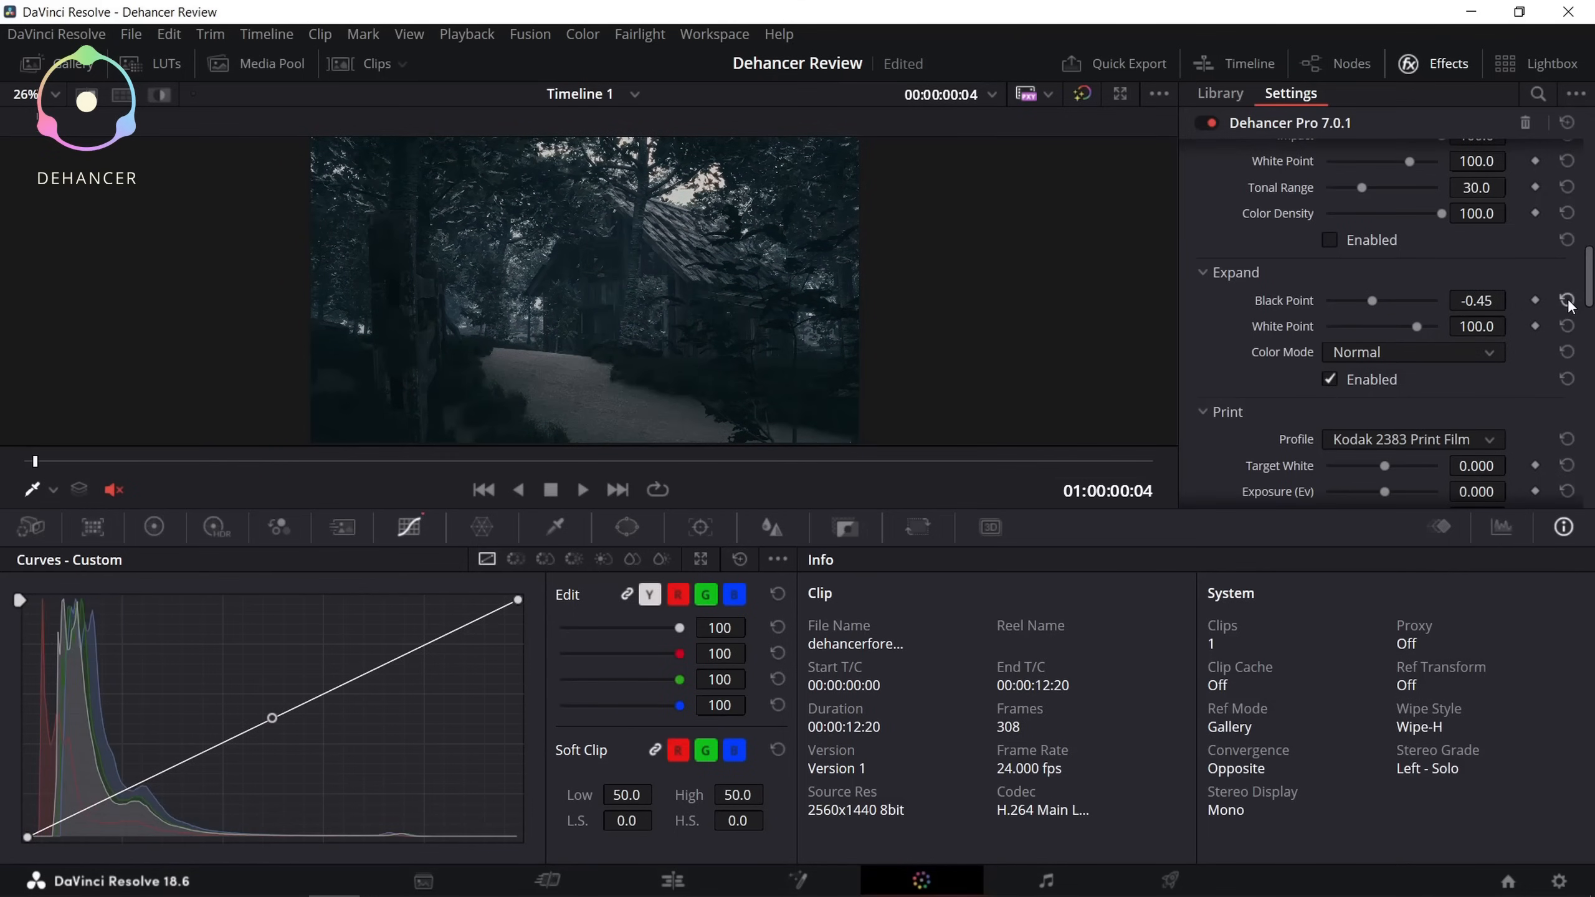
scroll(down, 3)
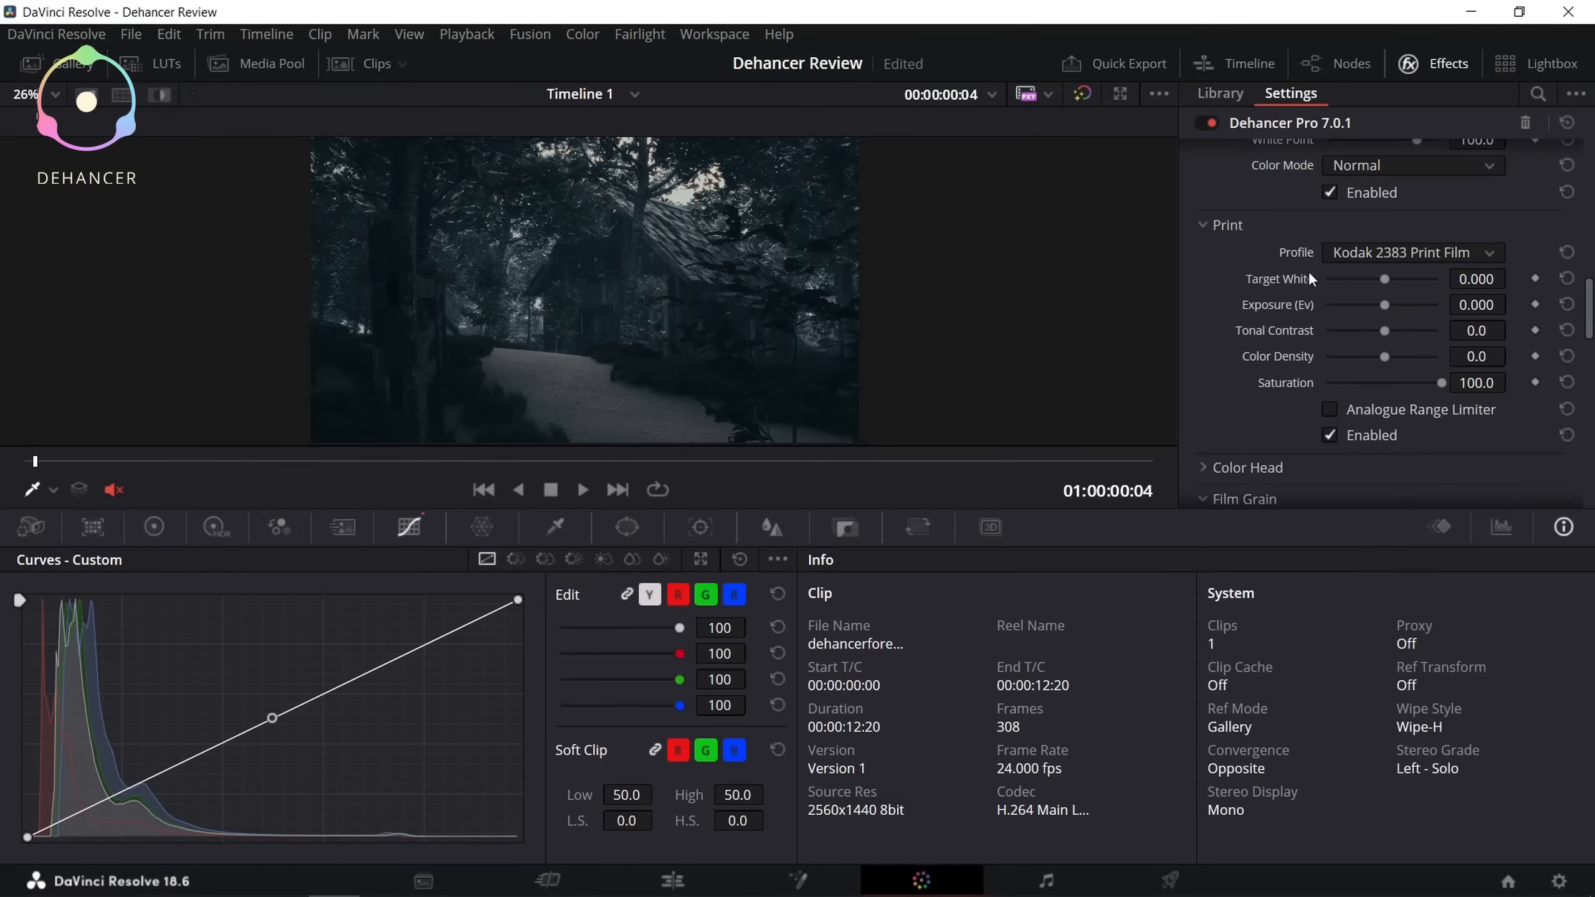
click(1330, 435)
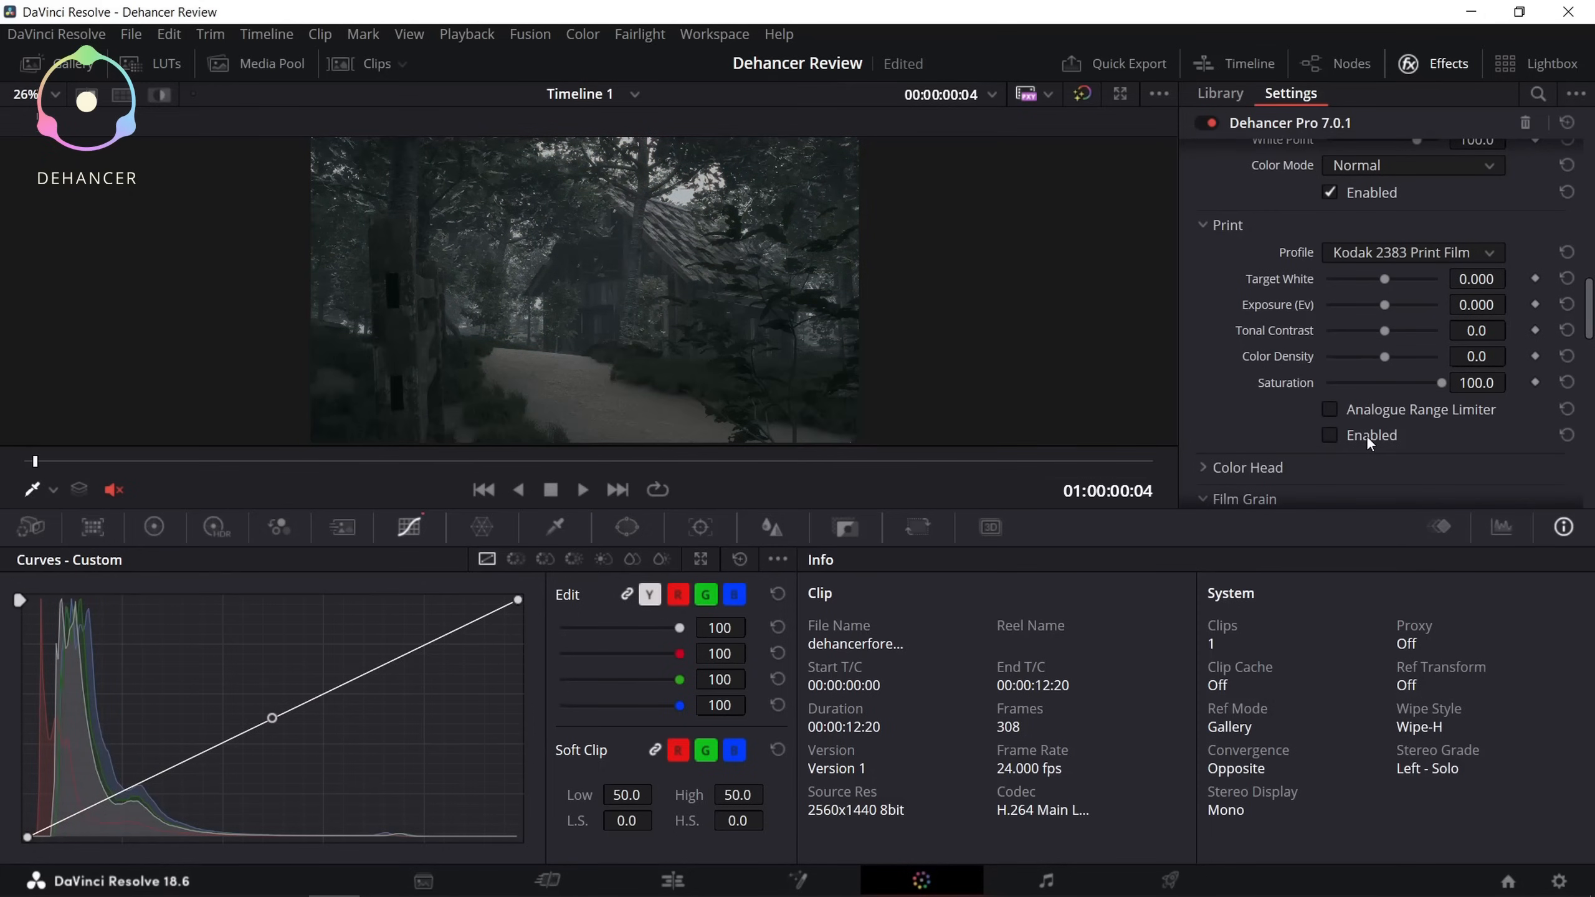
click(1329, 435)
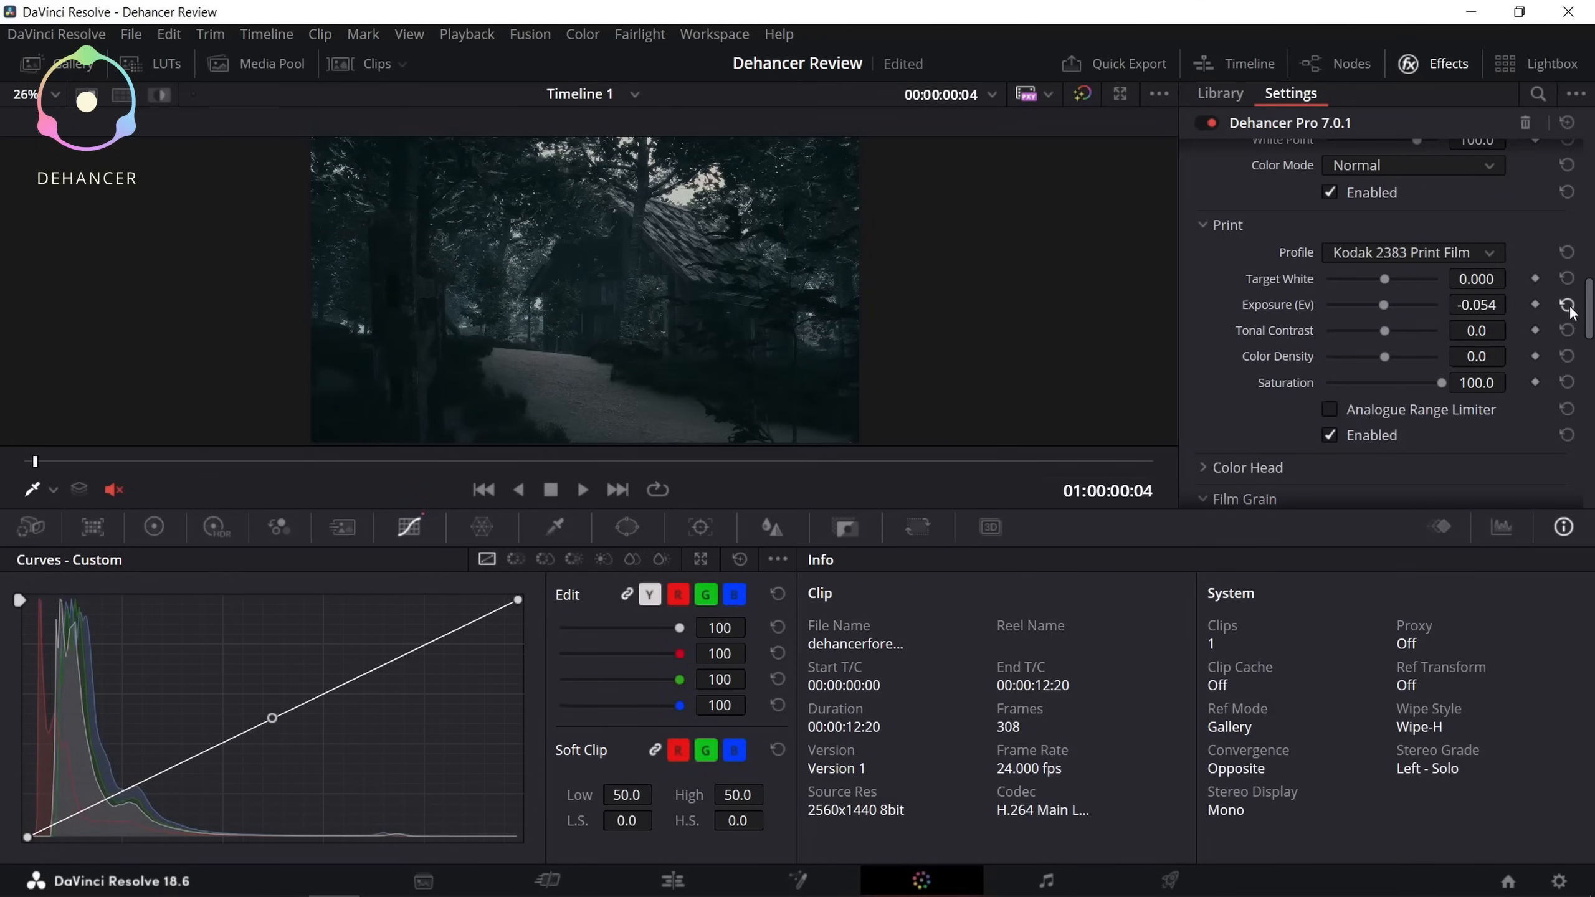
click(1568, 304)
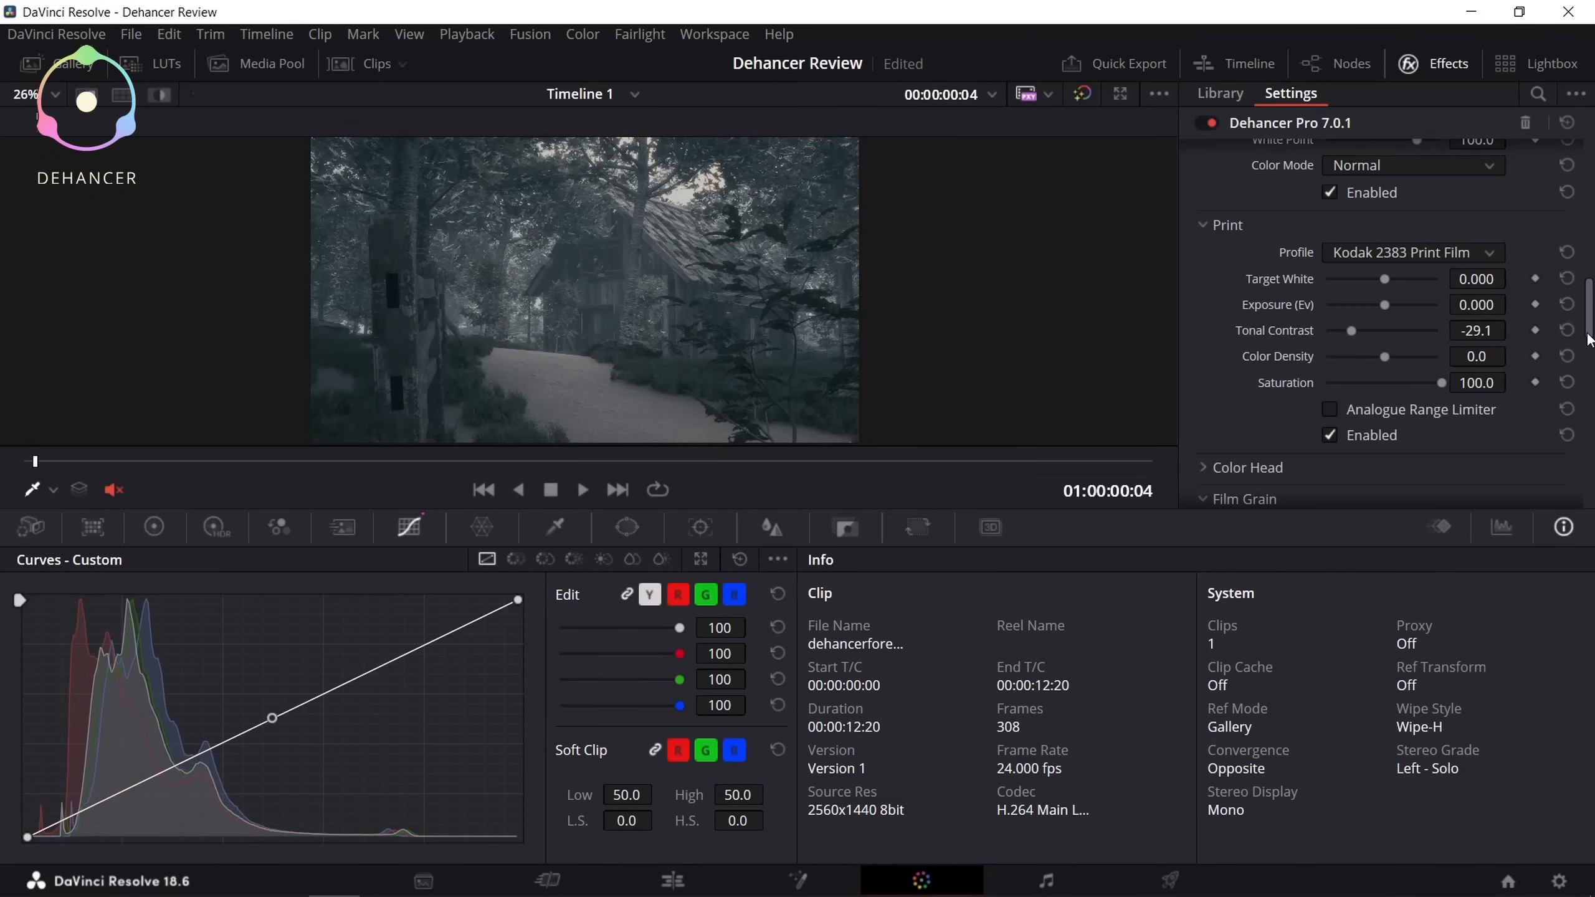
click(1412, 252)
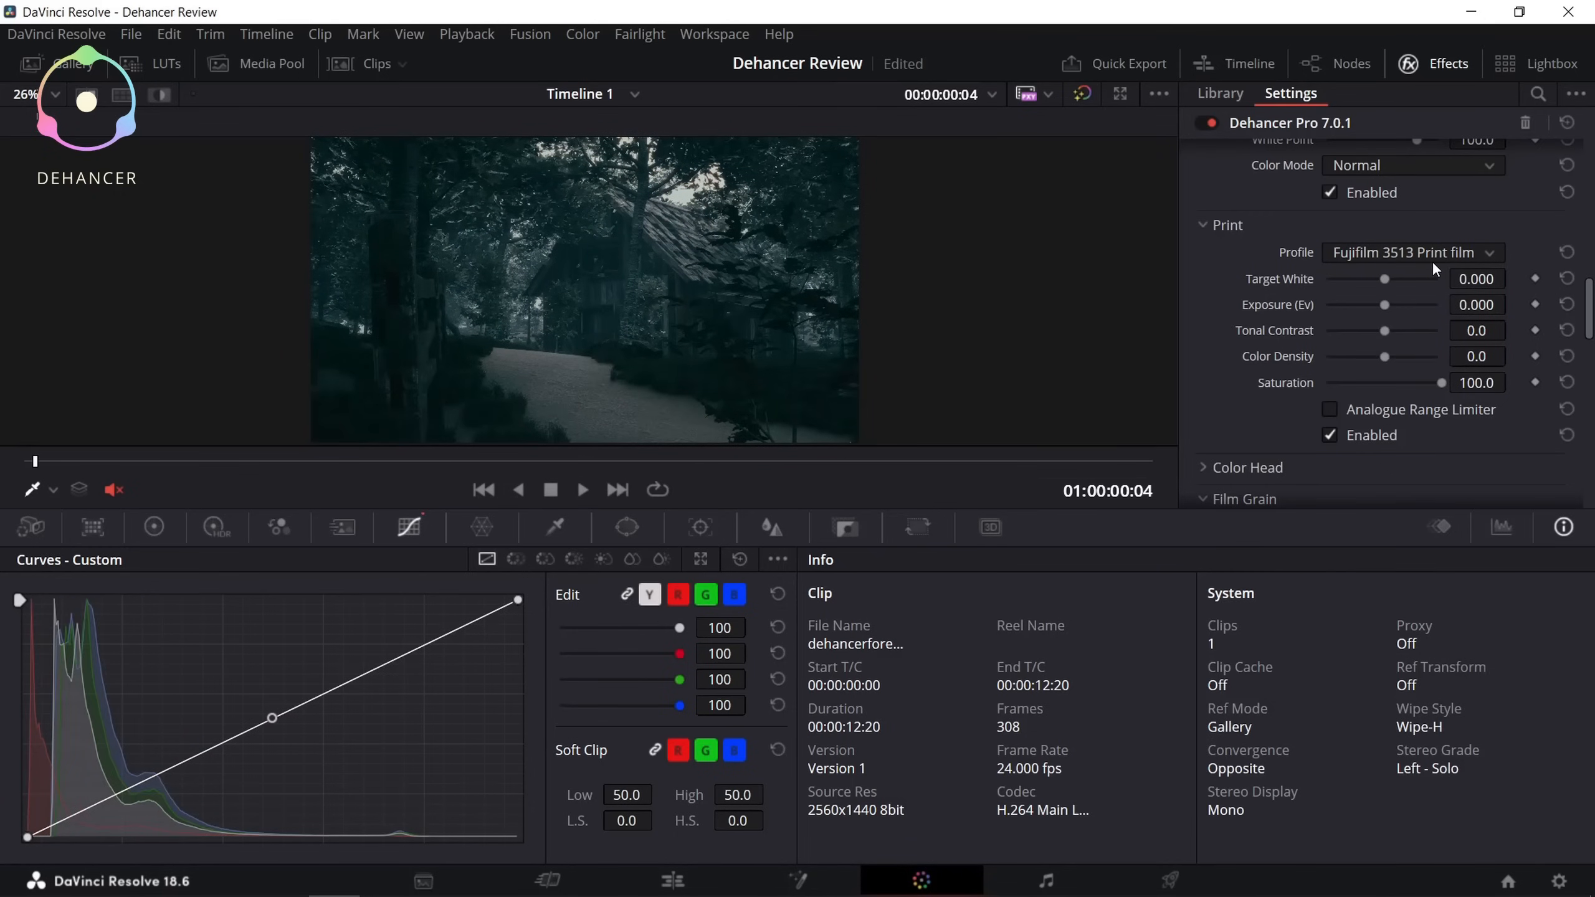
click(1412, 252)
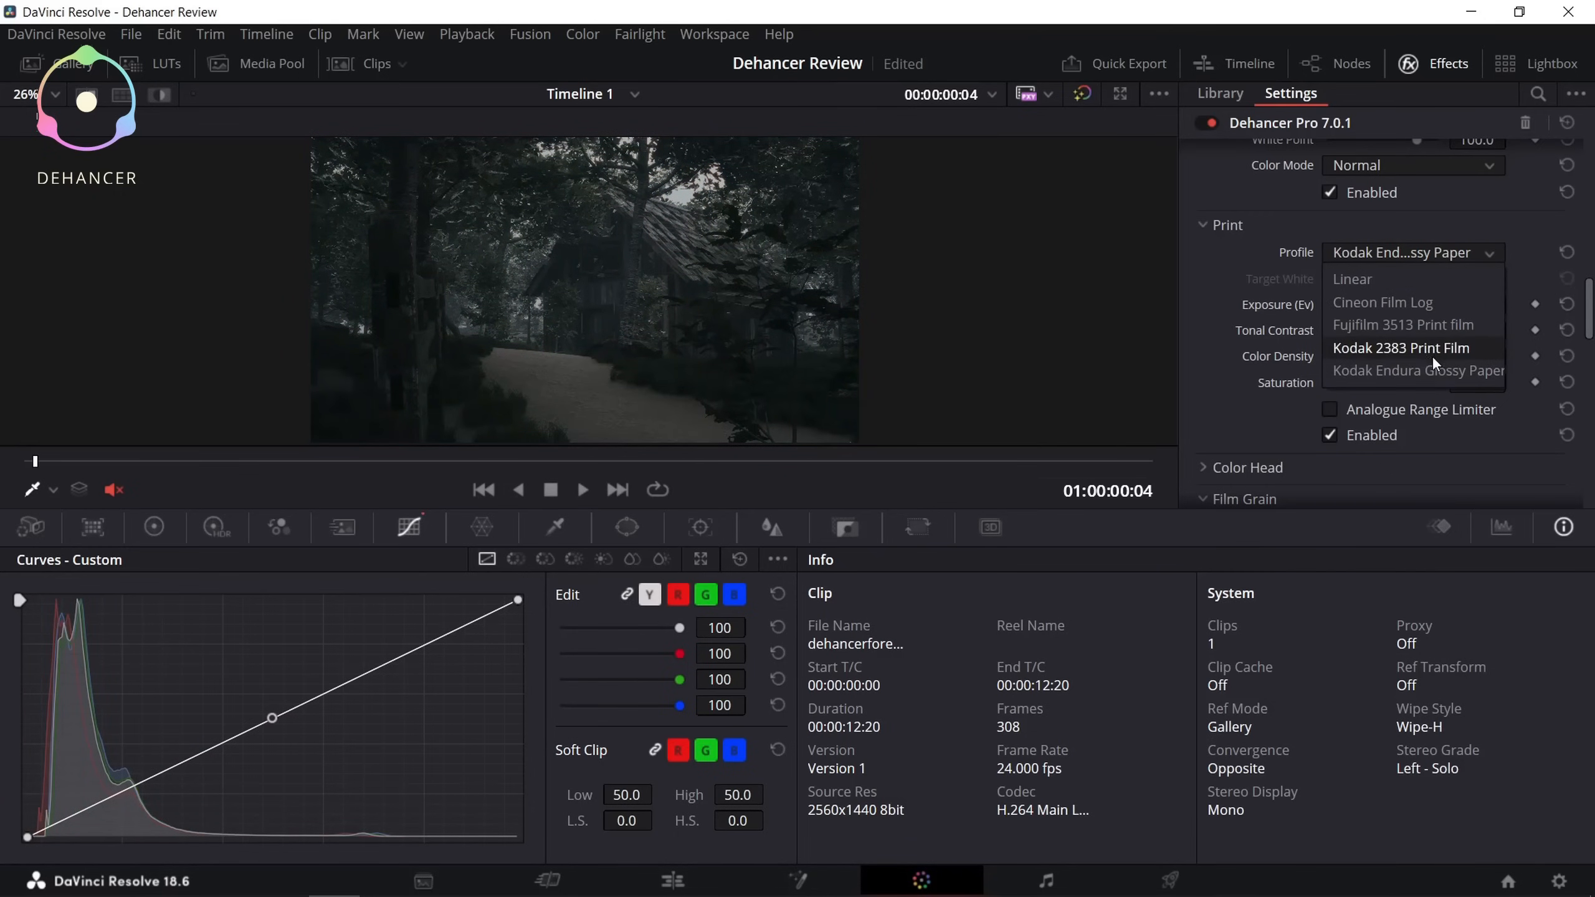
click(1402, 346)
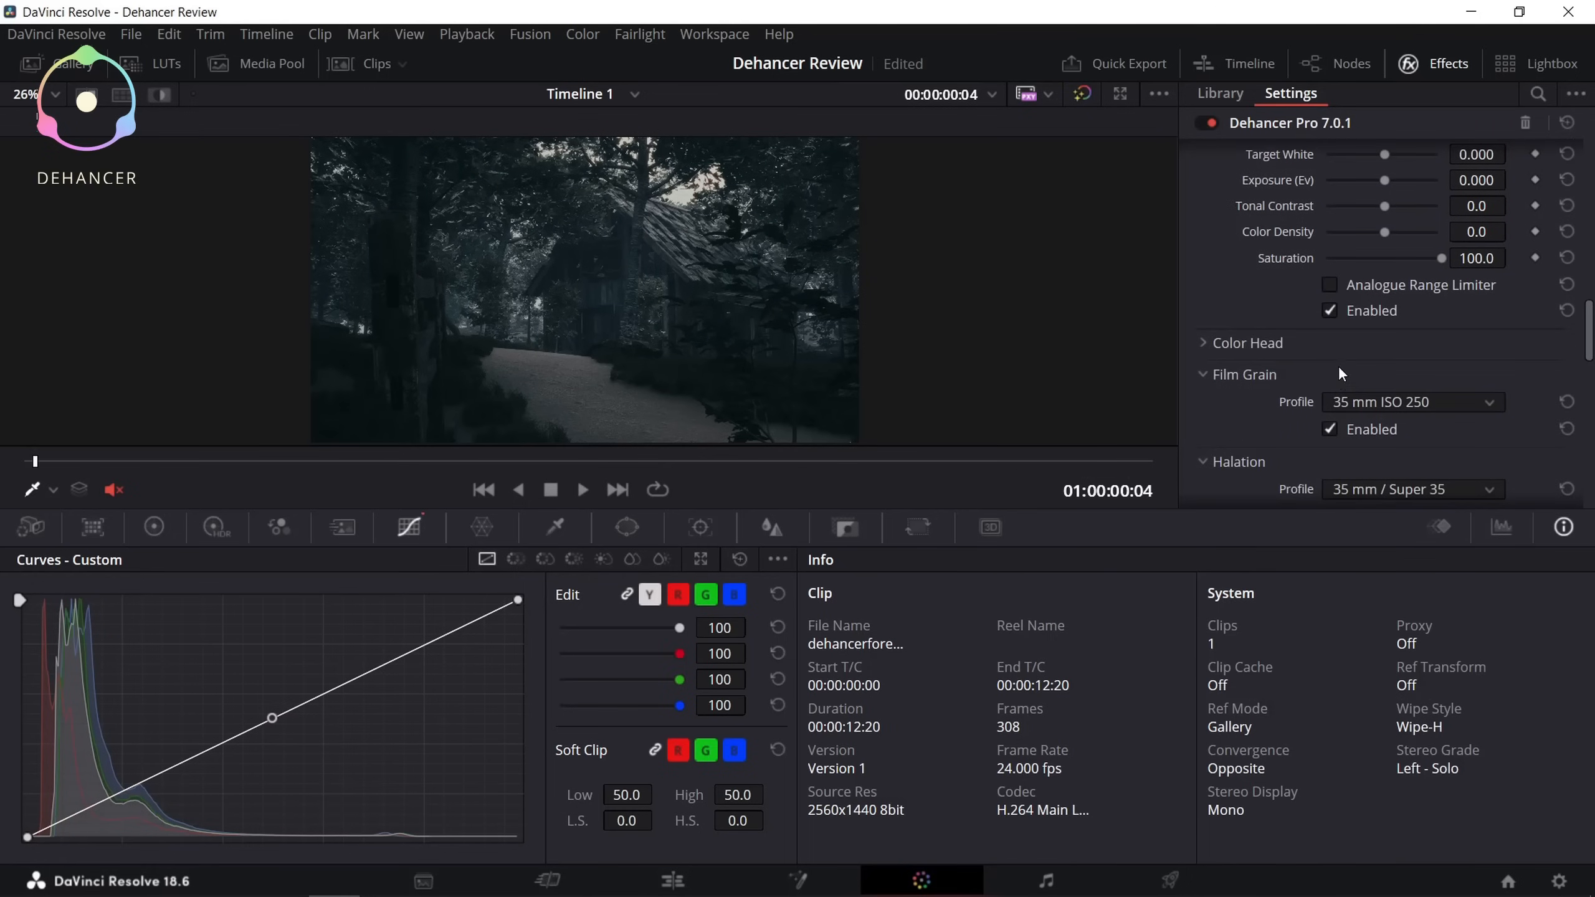
scroll(down, 3)
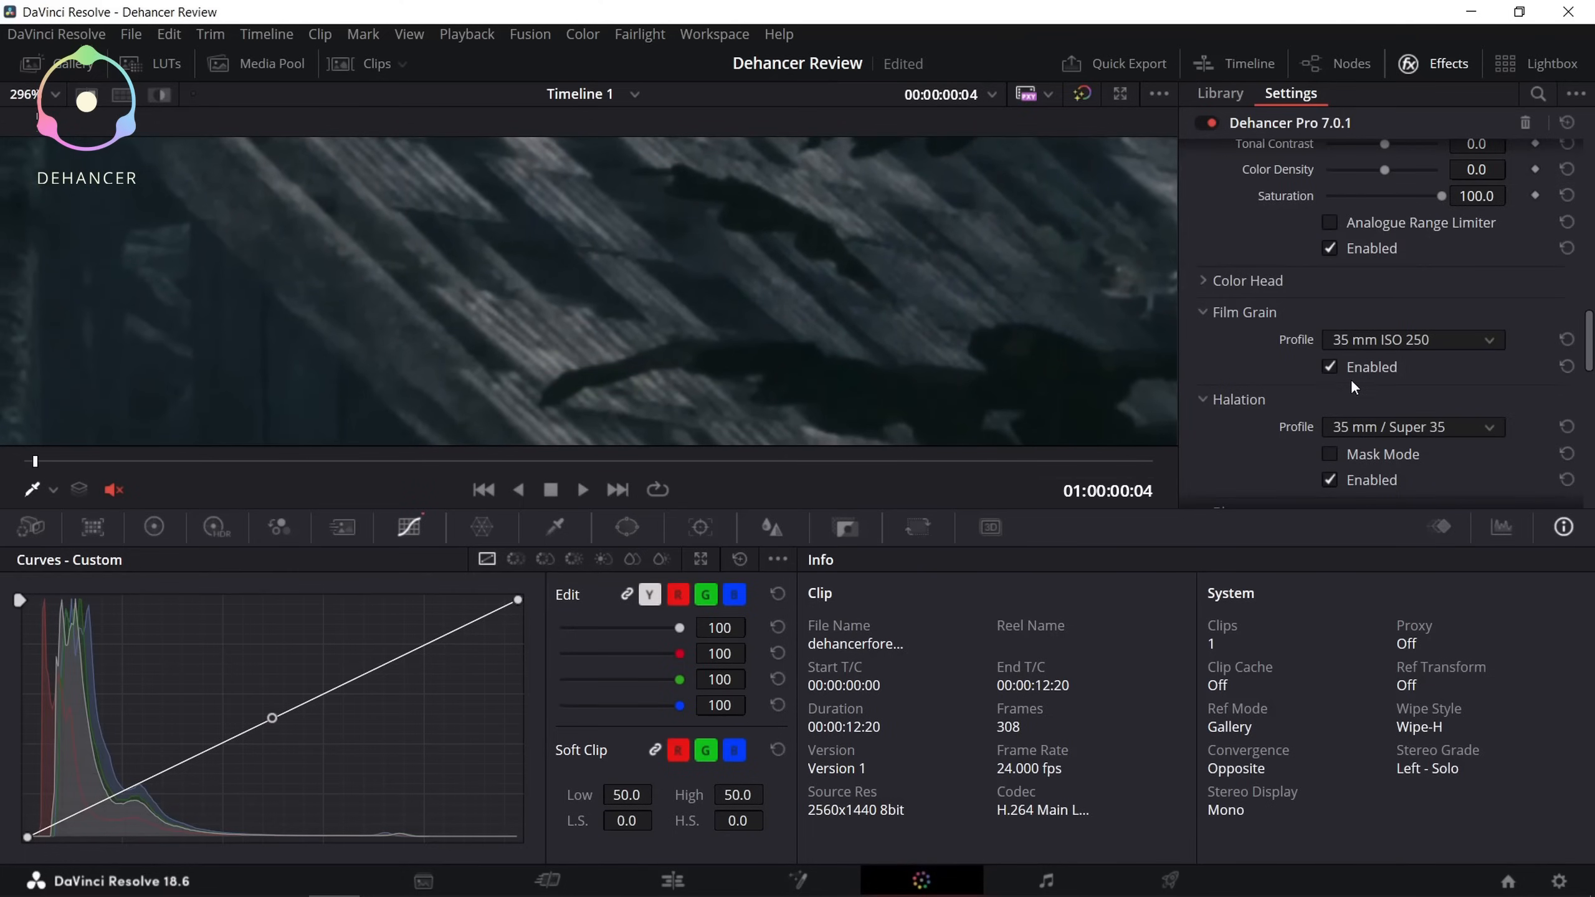
click(1329, 367)
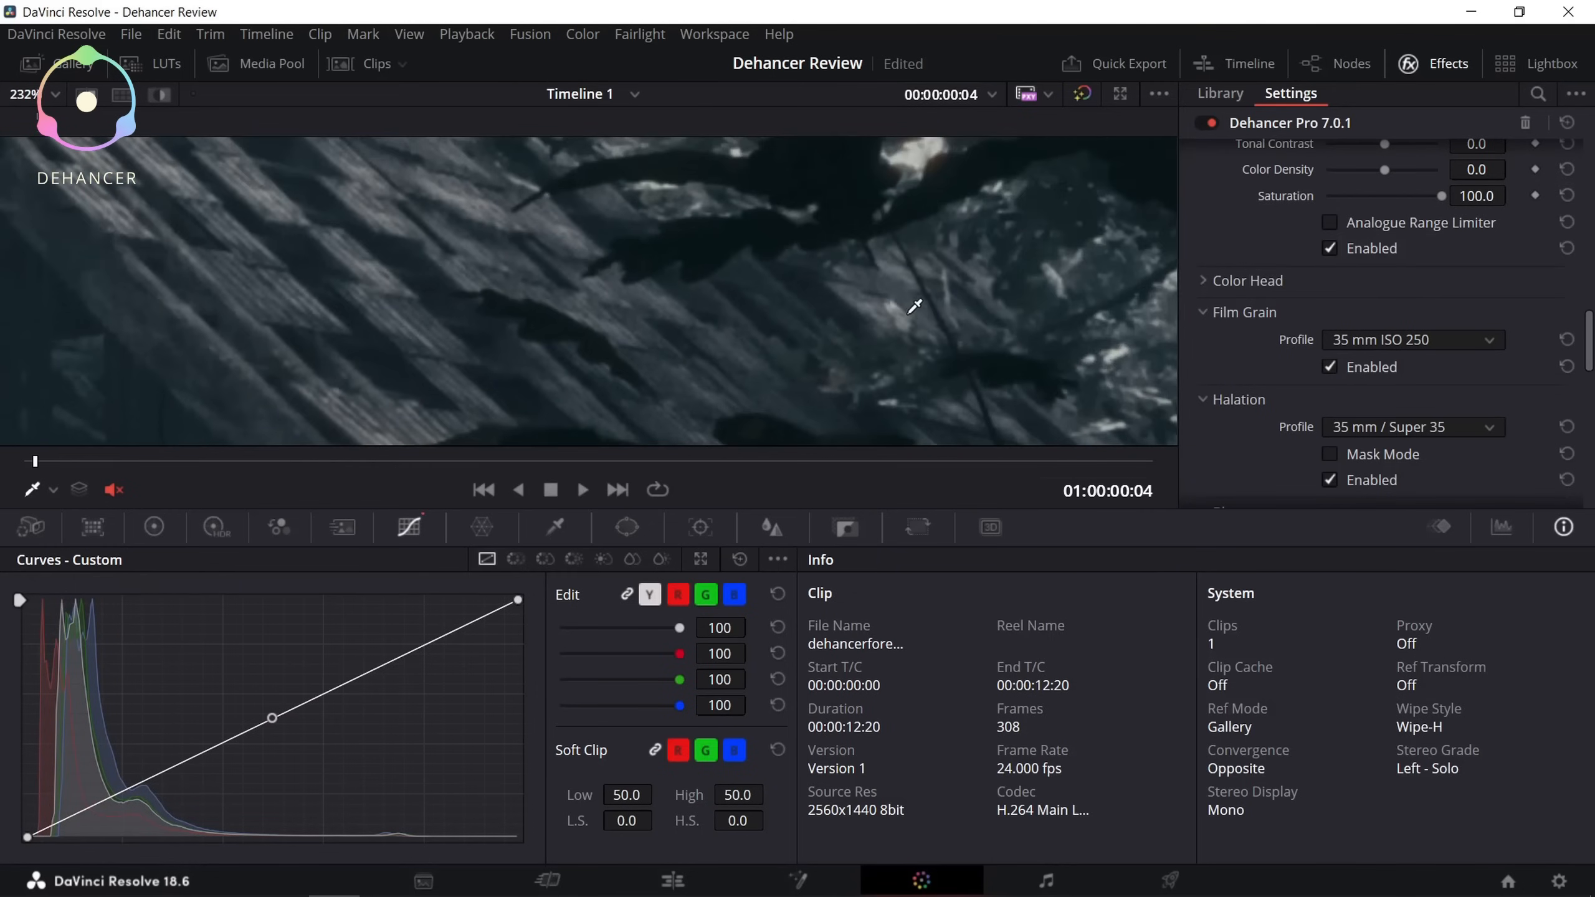
scroll(up, 3)
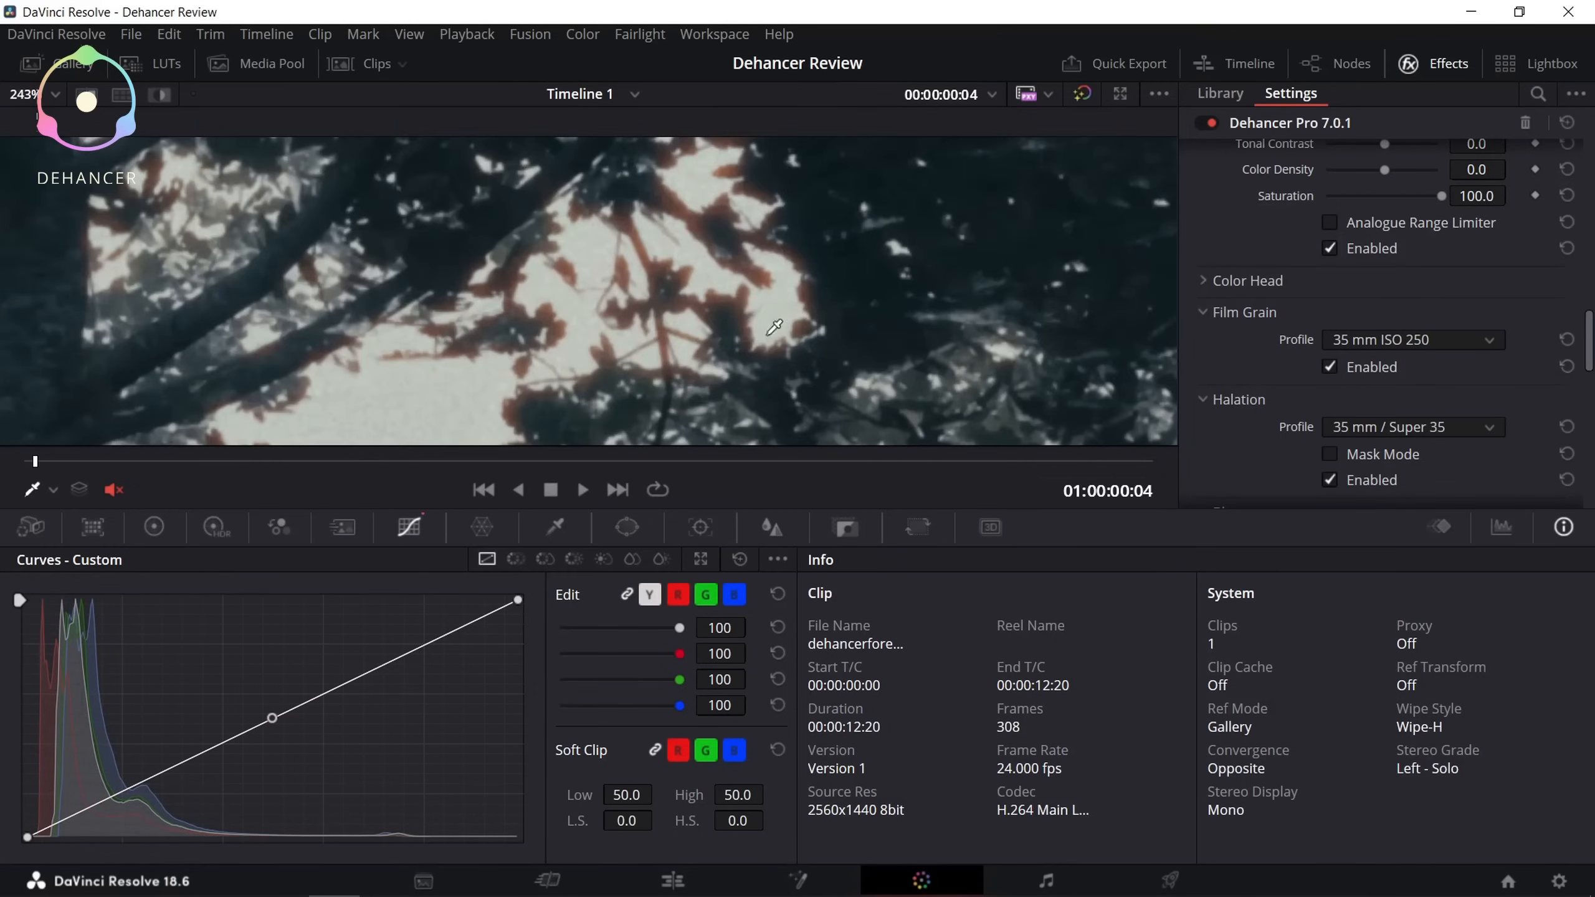
click(1330, 479)
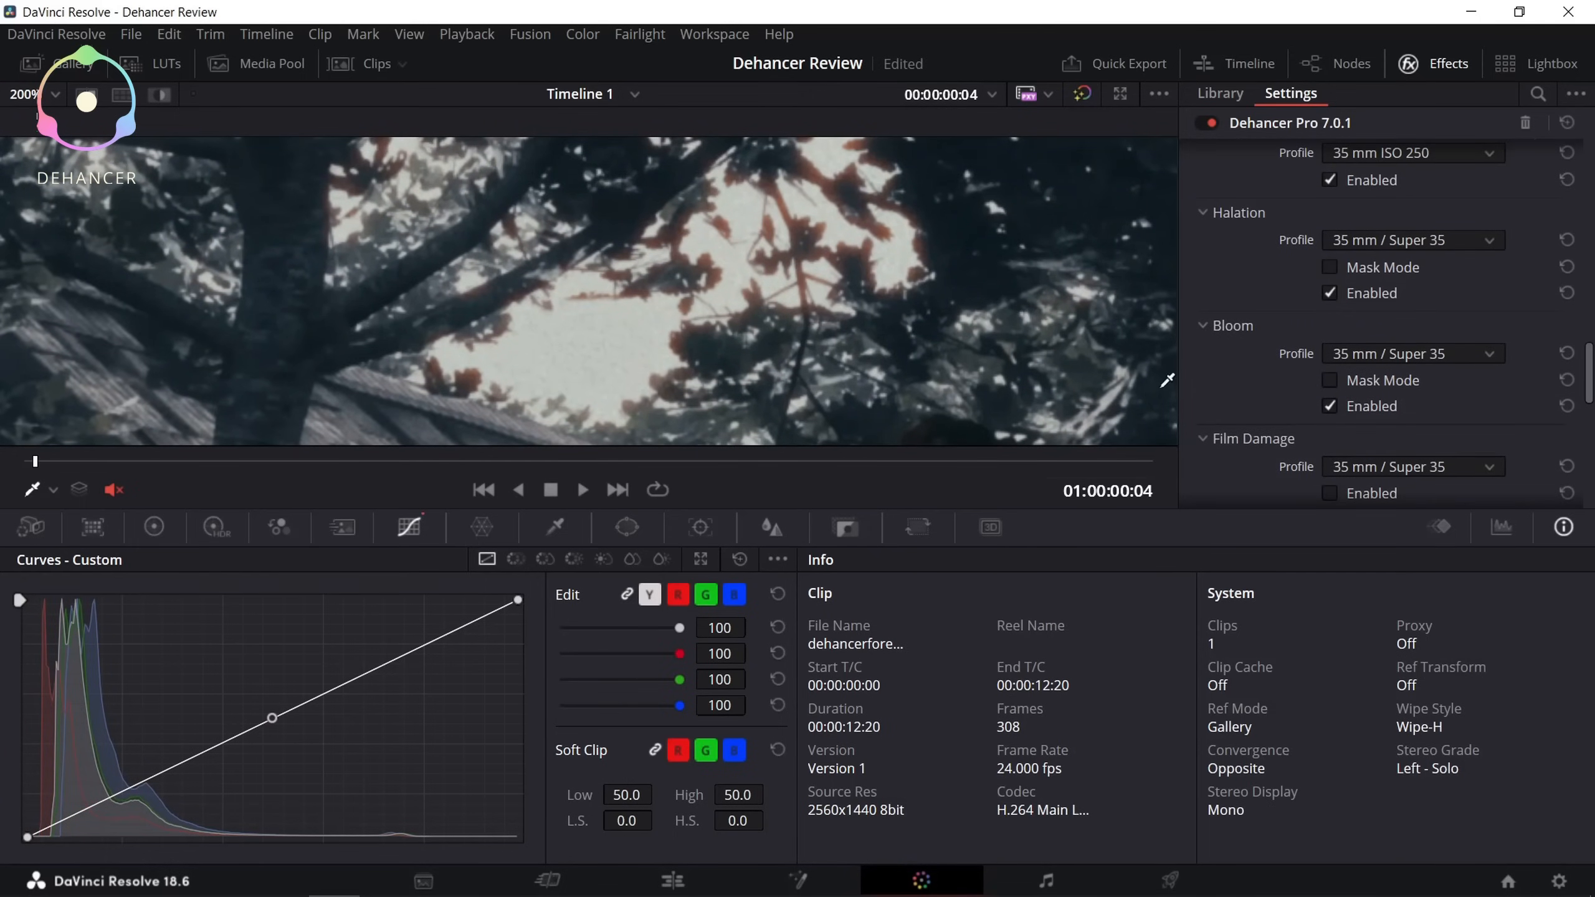
click(1329, 407)
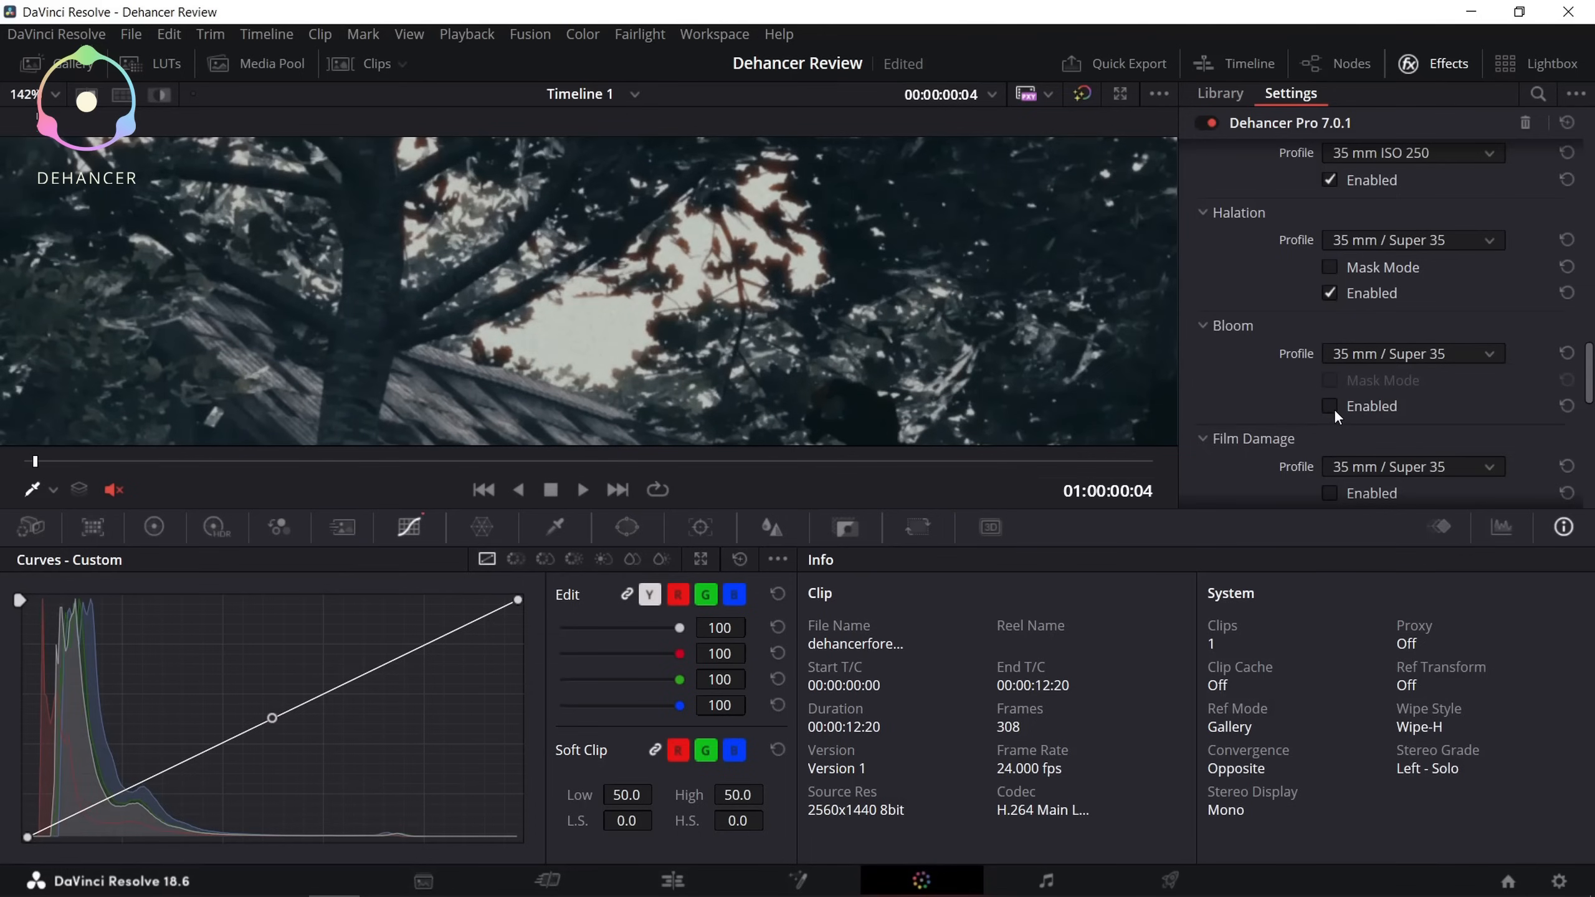
click(1330, 407)
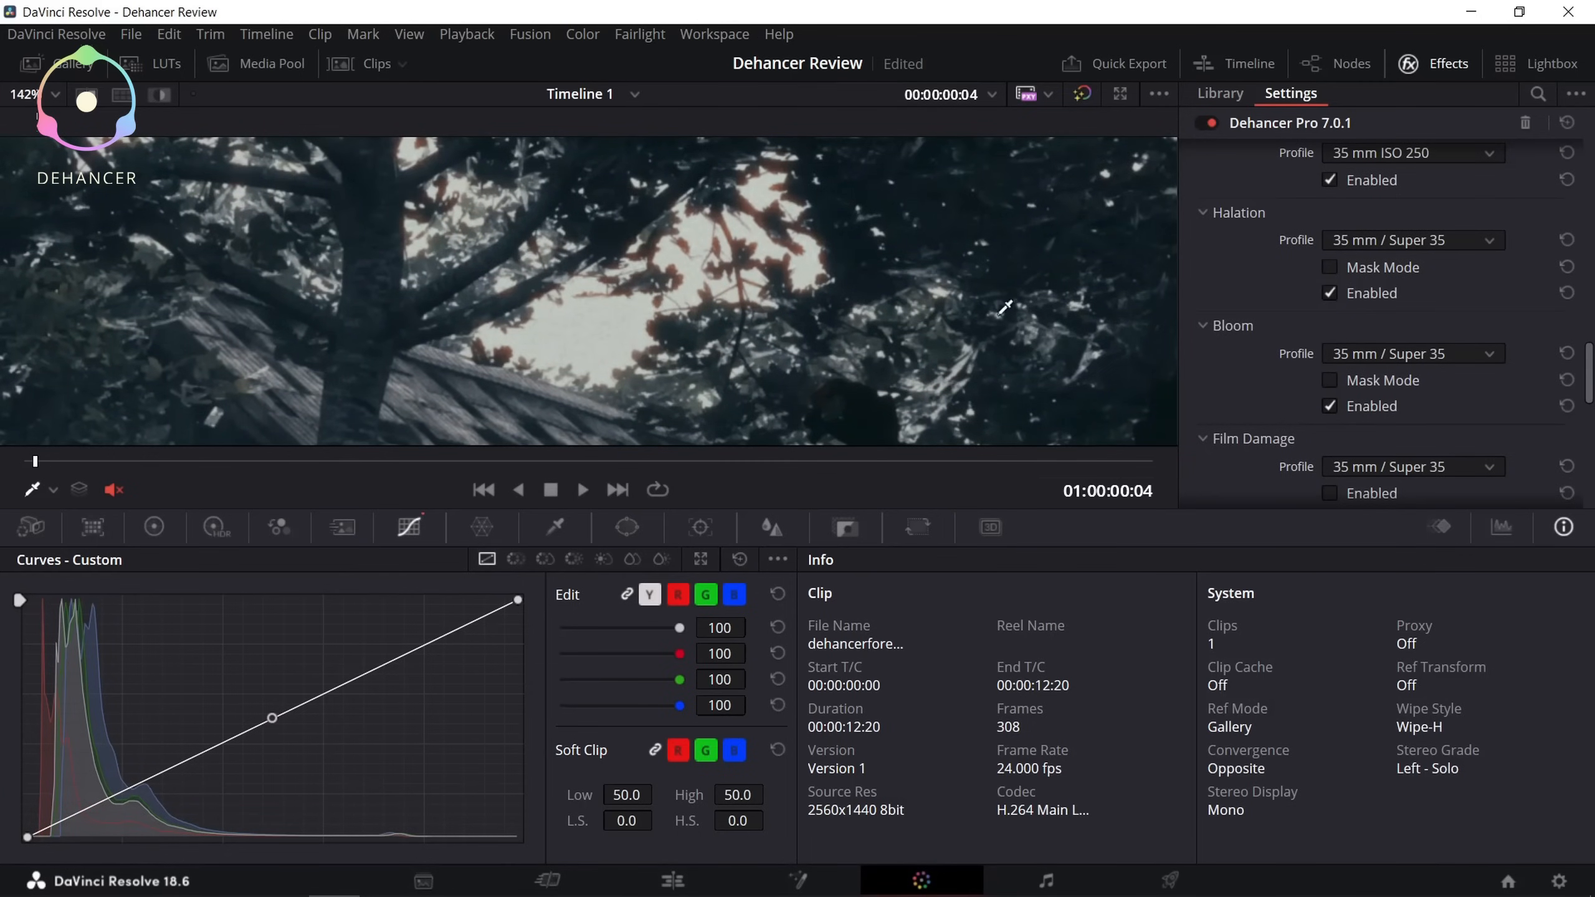
mouse_move(715, 374)
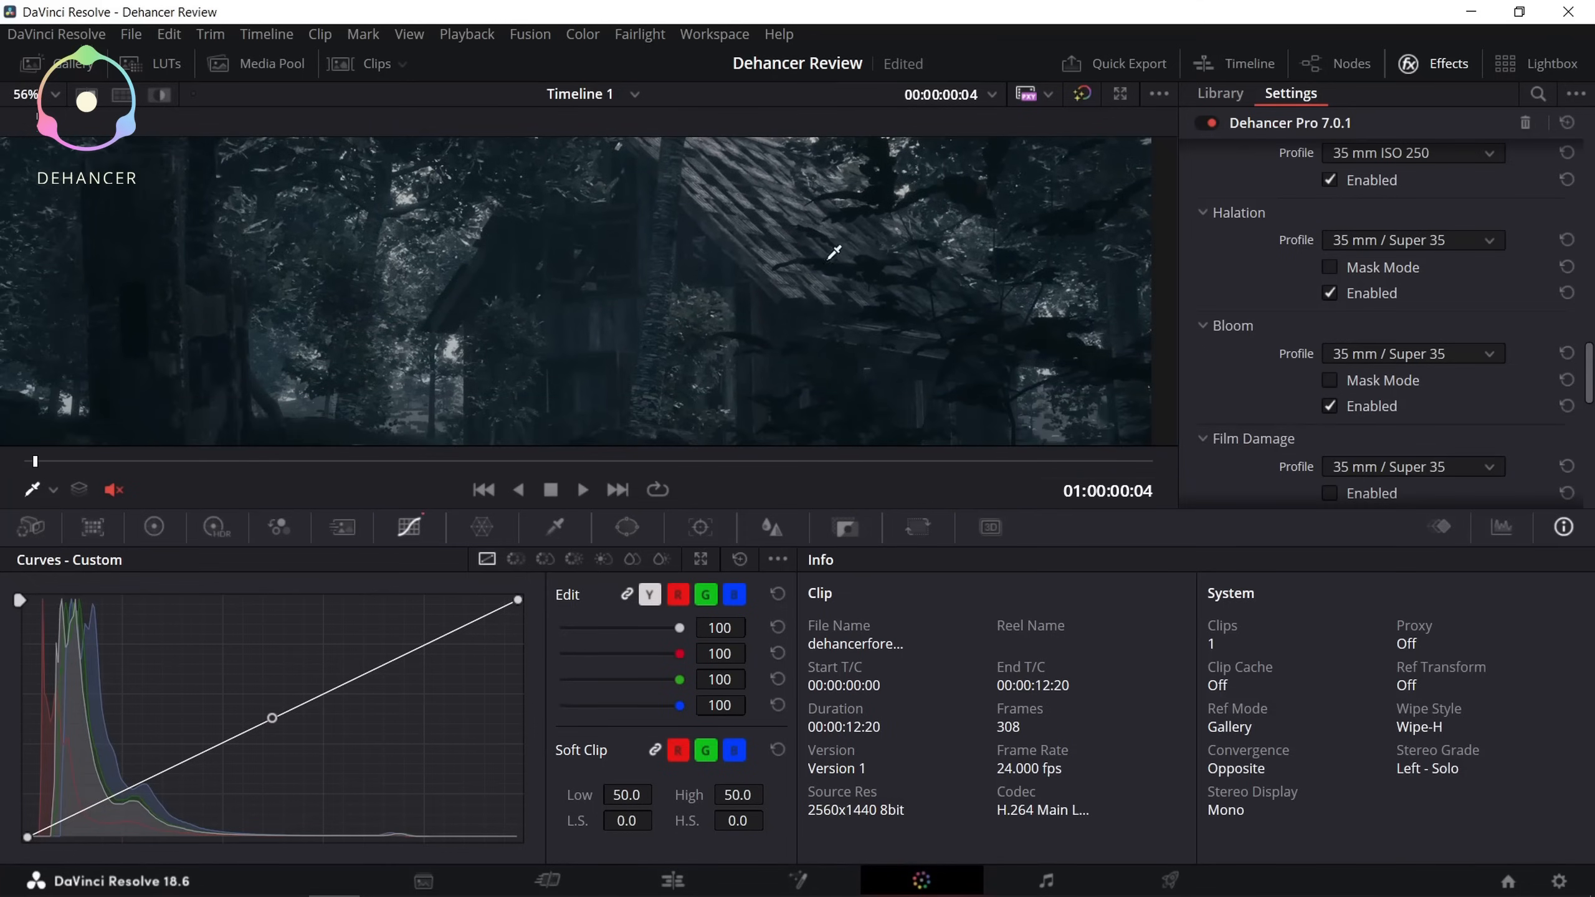
Step: Enable Film Damage with the 8 mm / Super 8 profile
scroll(down, 3)
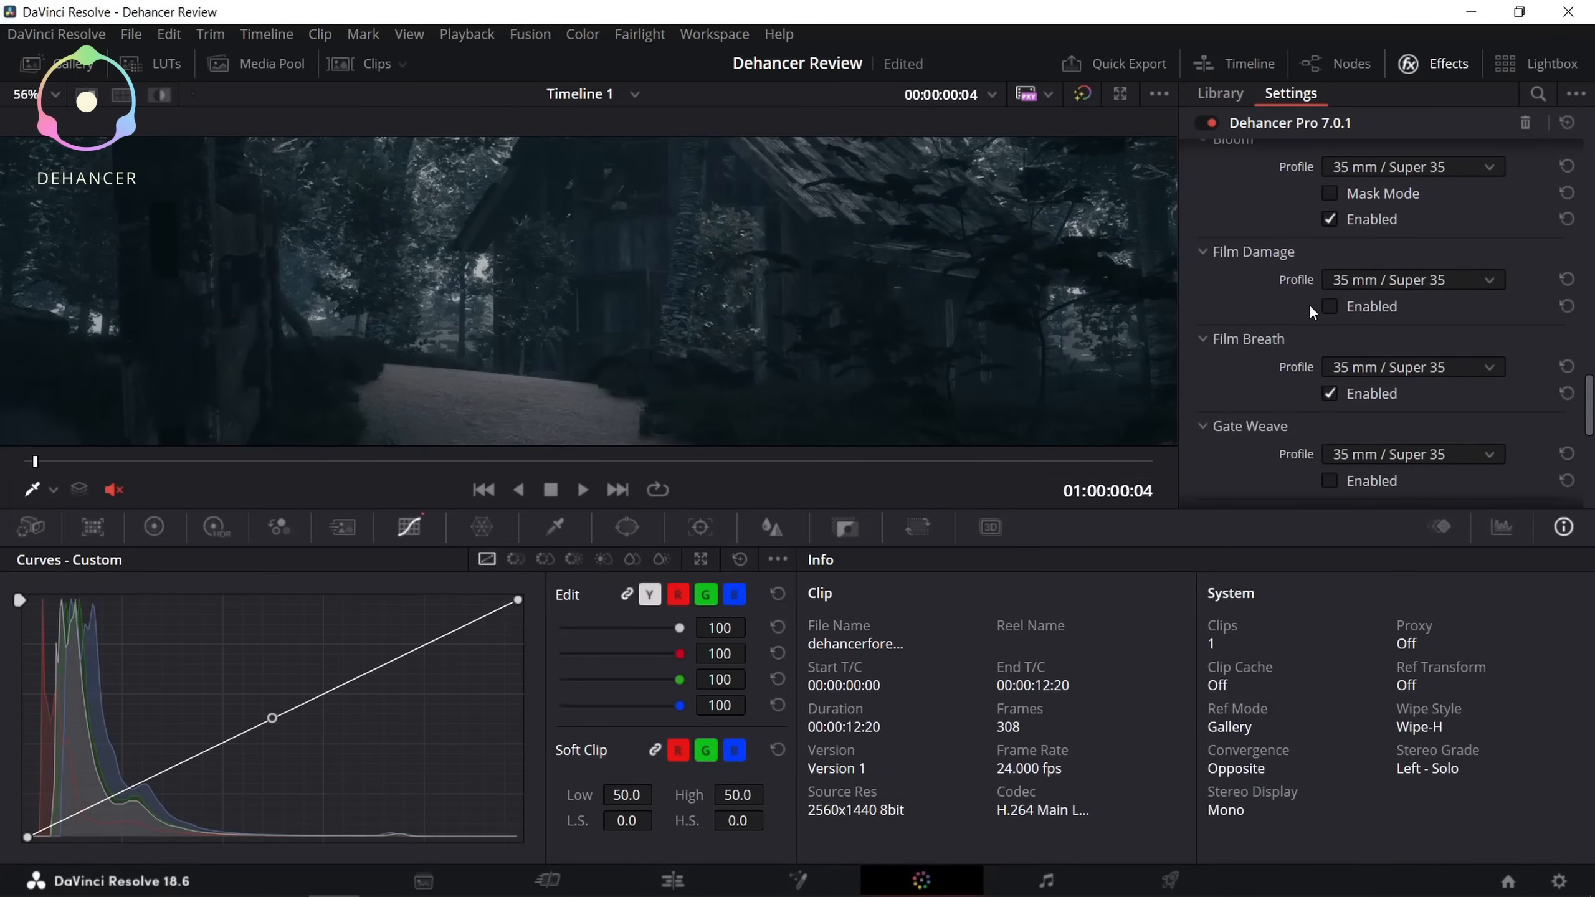
click(1409, 280)
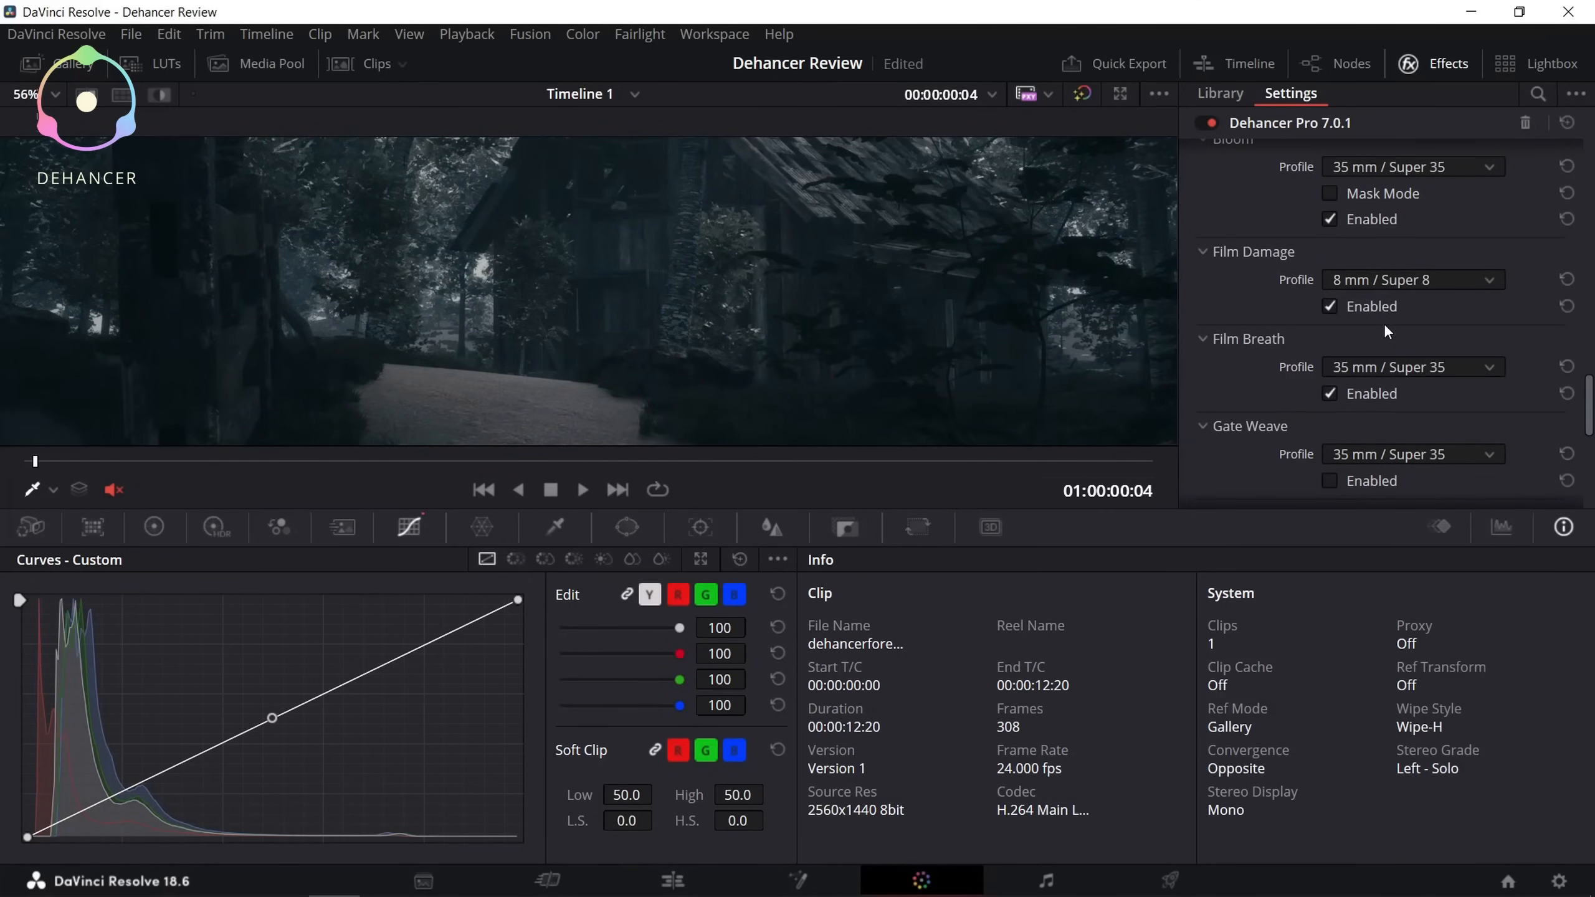
click(582, 490)
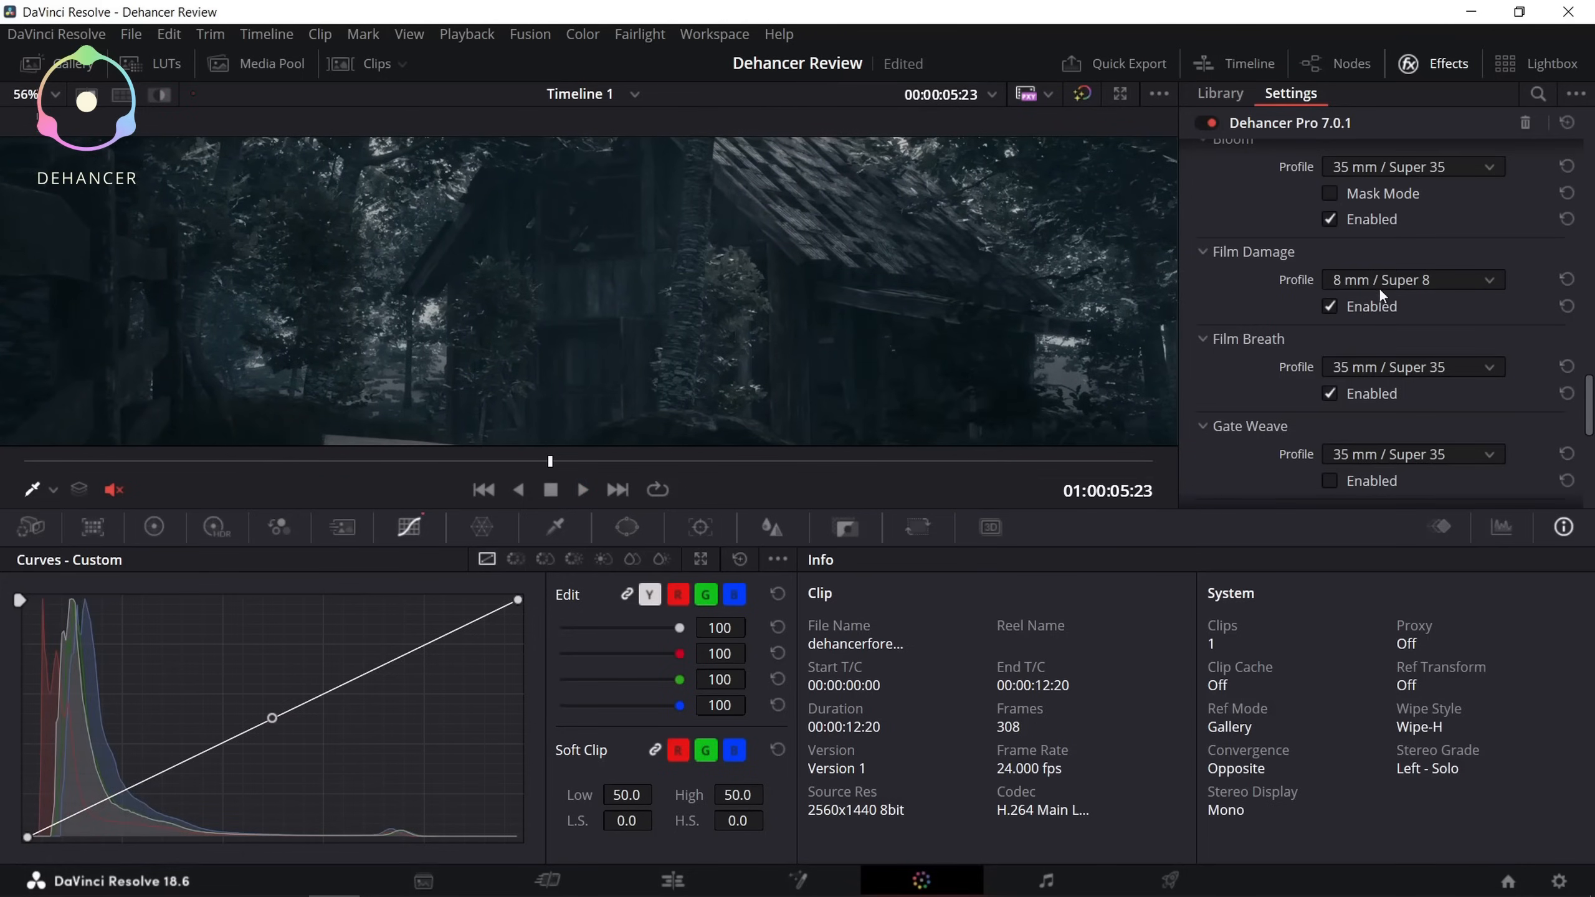
Step: Disable Film Damage again and enable the Vignette with Exposure 0.364
scroll(down, 3)
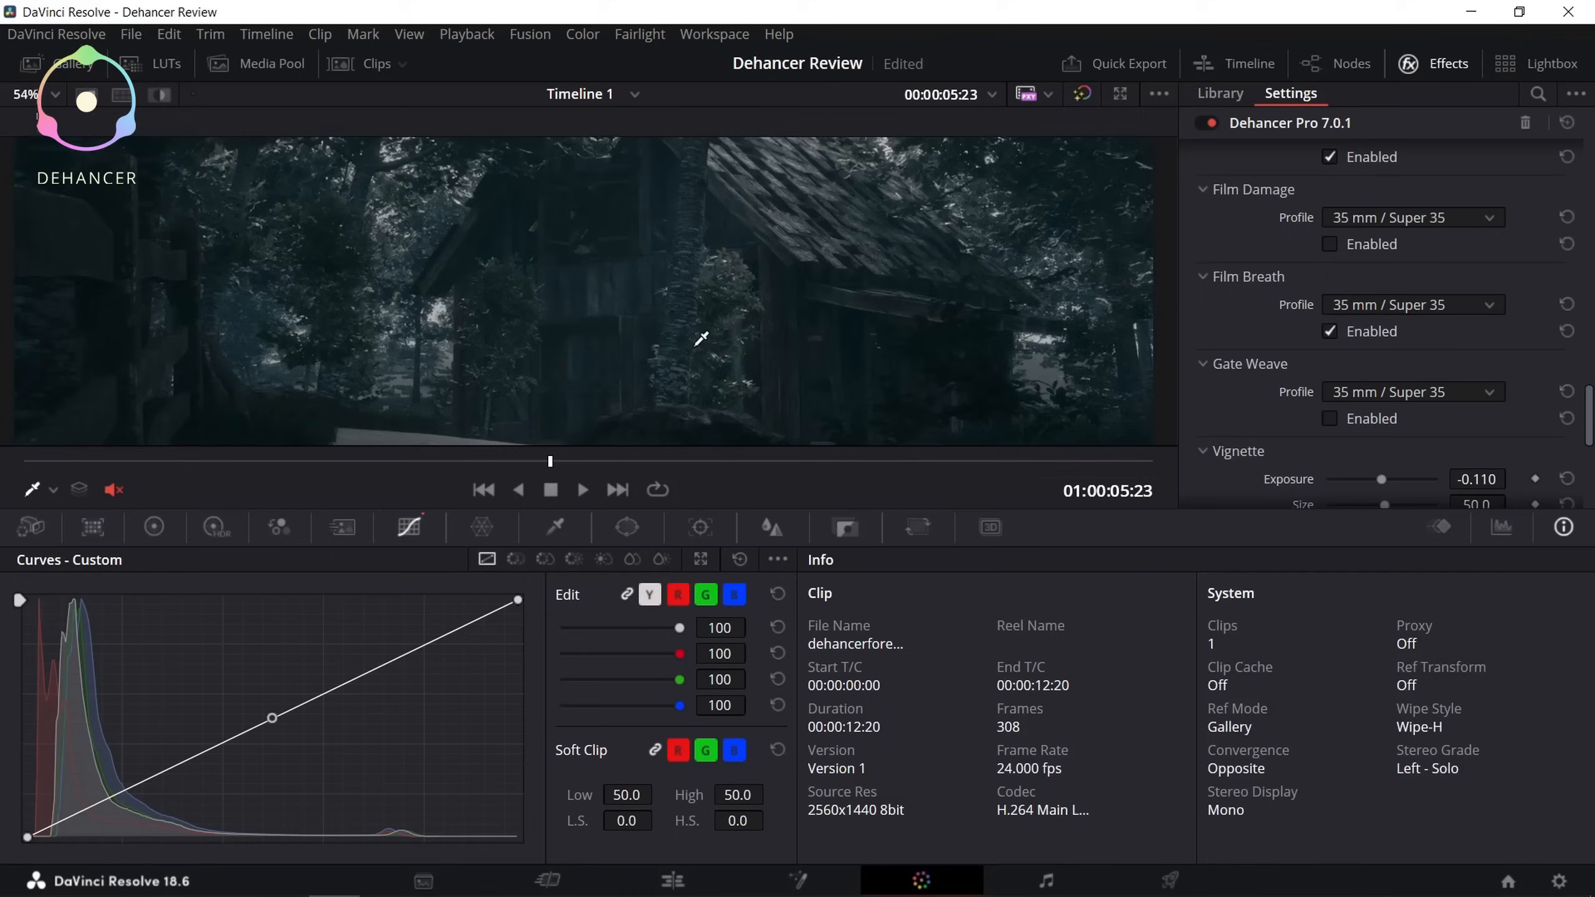
click(36, 95)
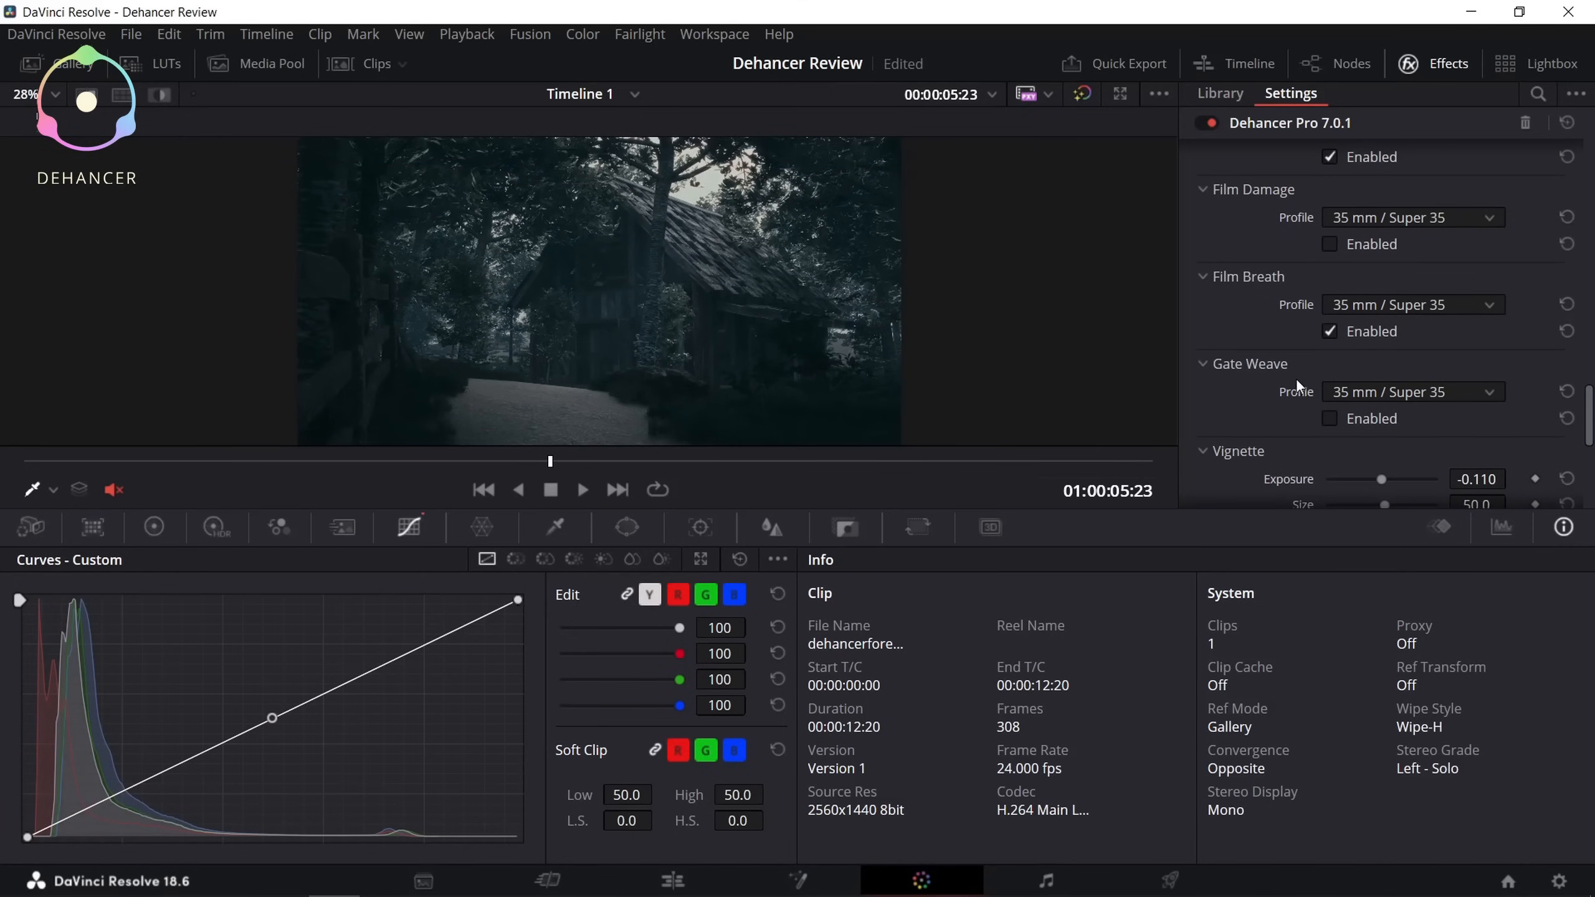
scroll(down, 3)
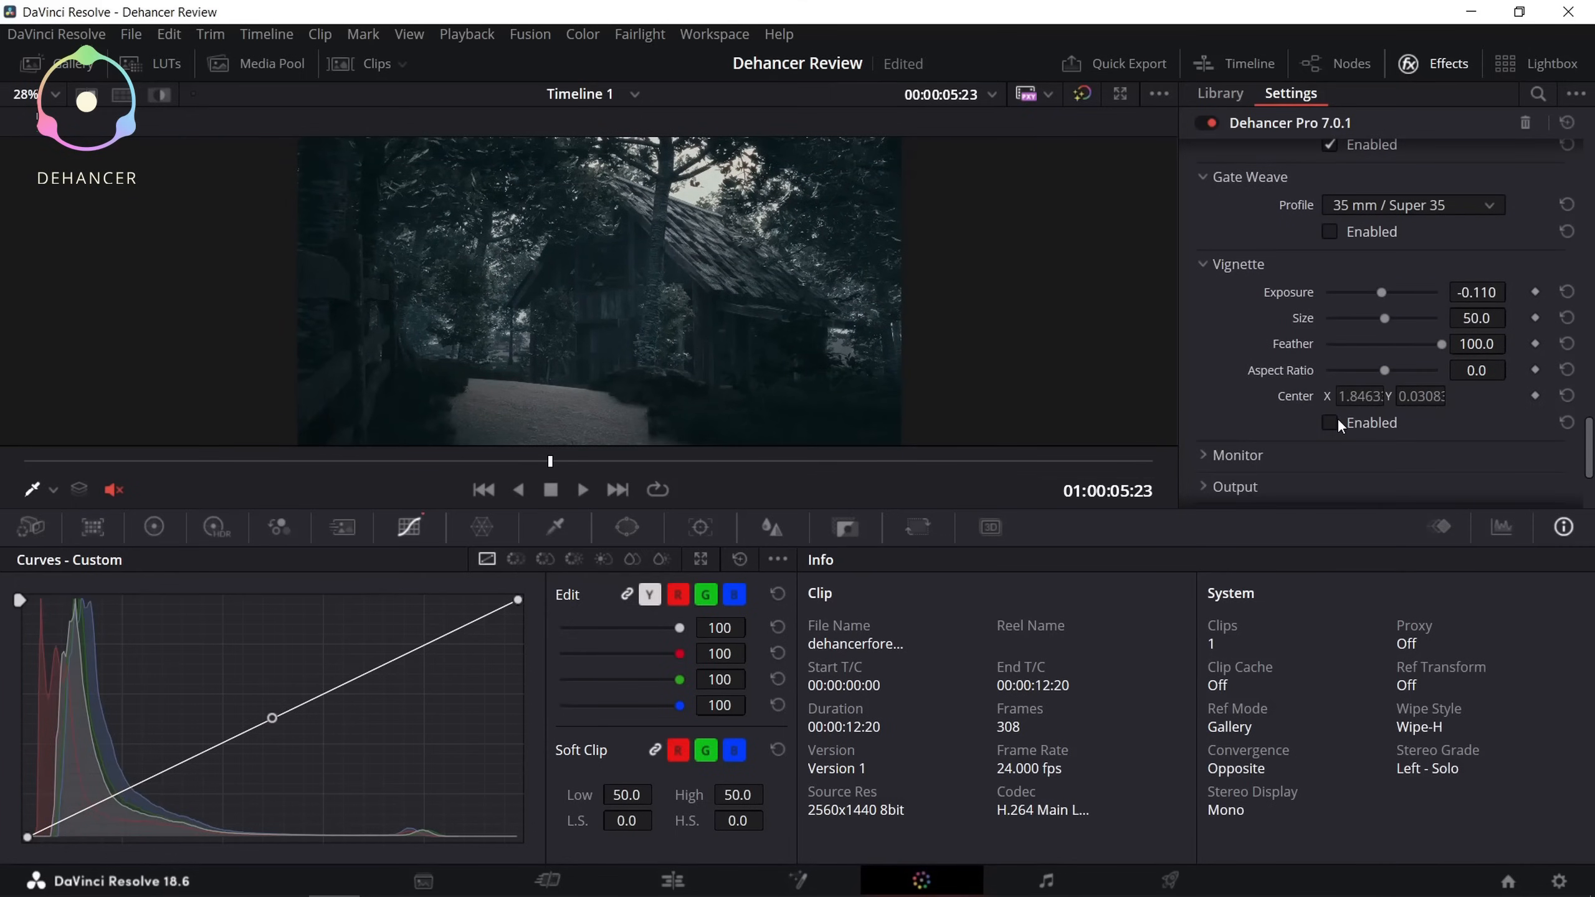
click(1330, 424)
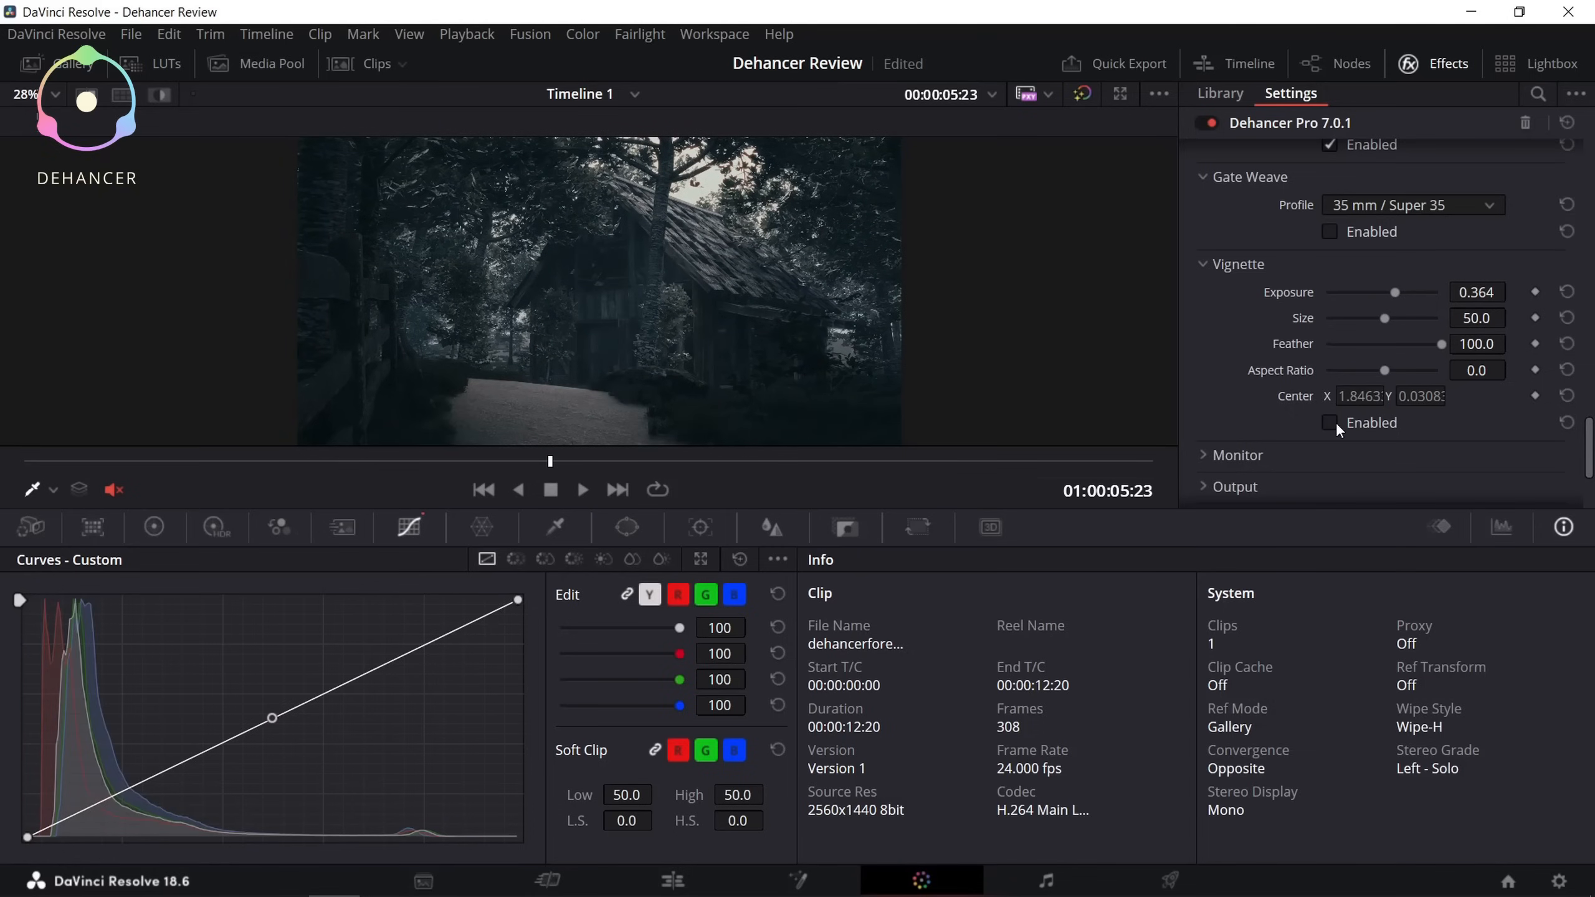
click(1330, 423)
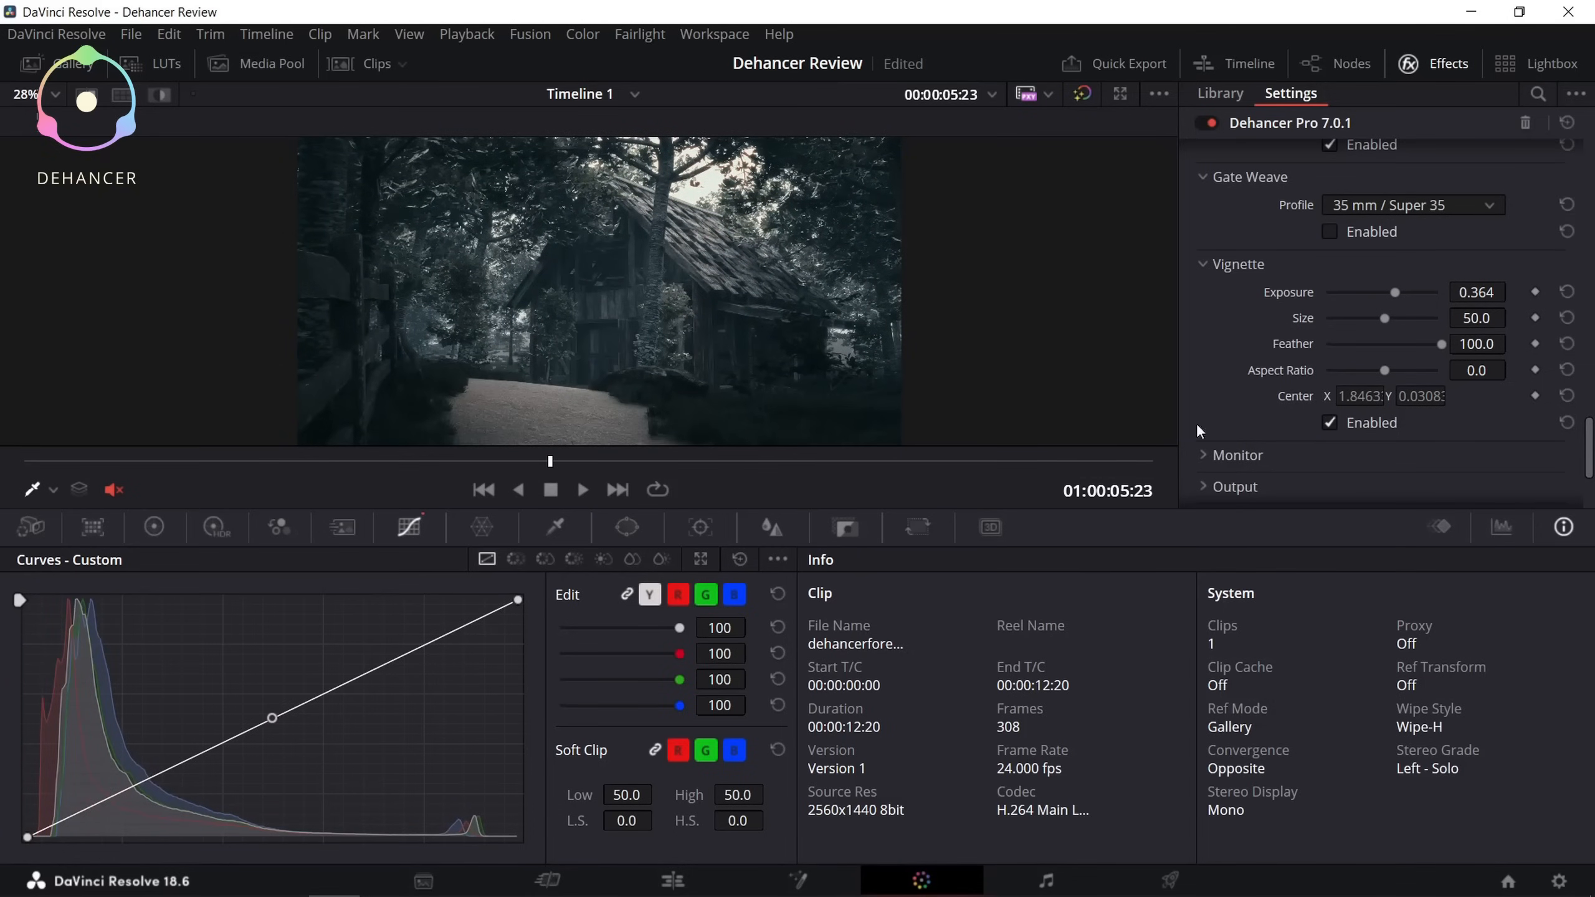